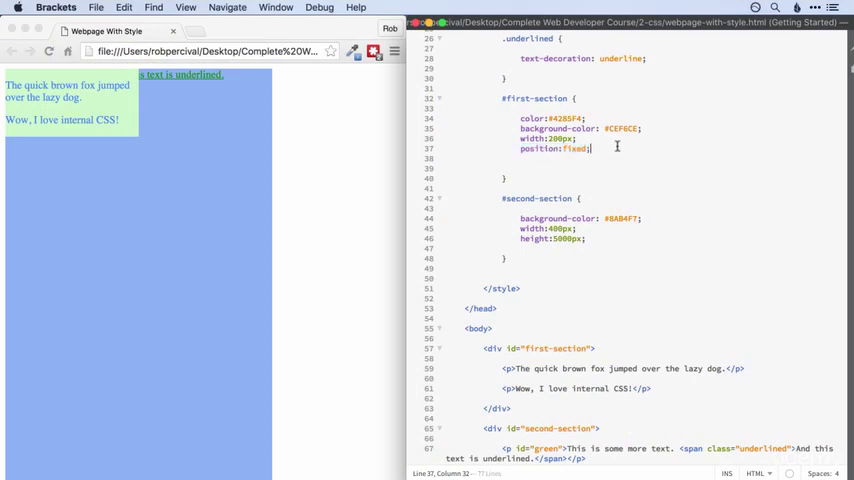
mouse_move(610, 147)
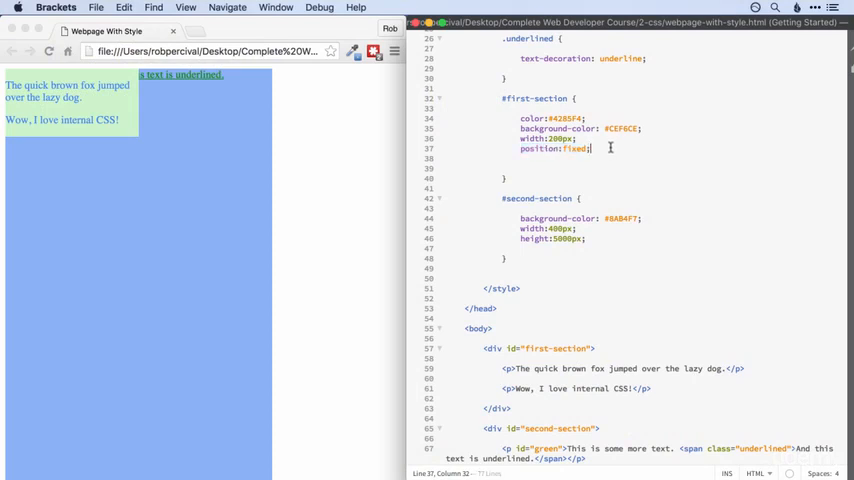
mouse_move(531, 228)
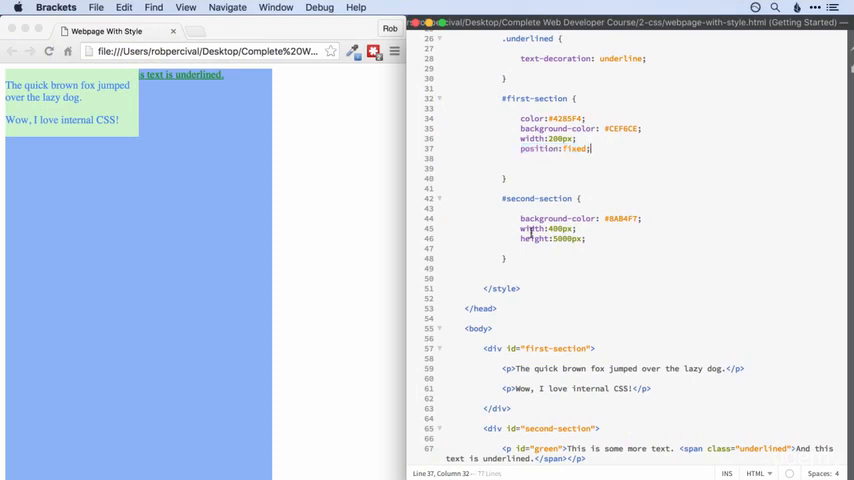
Delete height: 5000px from #second-section and change #first-section's position from fixed to relative
drag(515, 228, 591, 238)
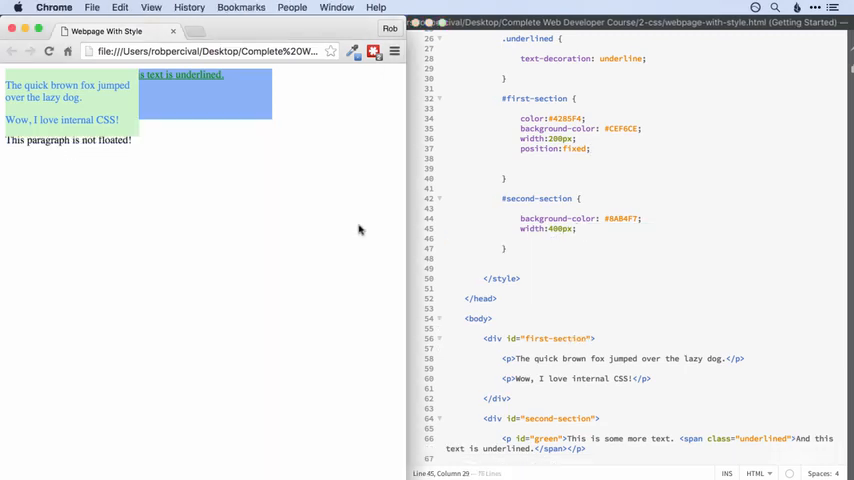
double_click(575, 148)
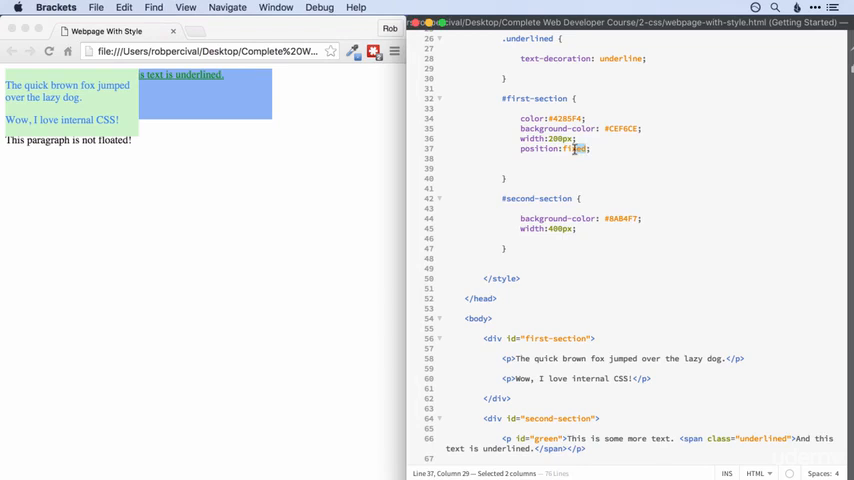
text(relativ)
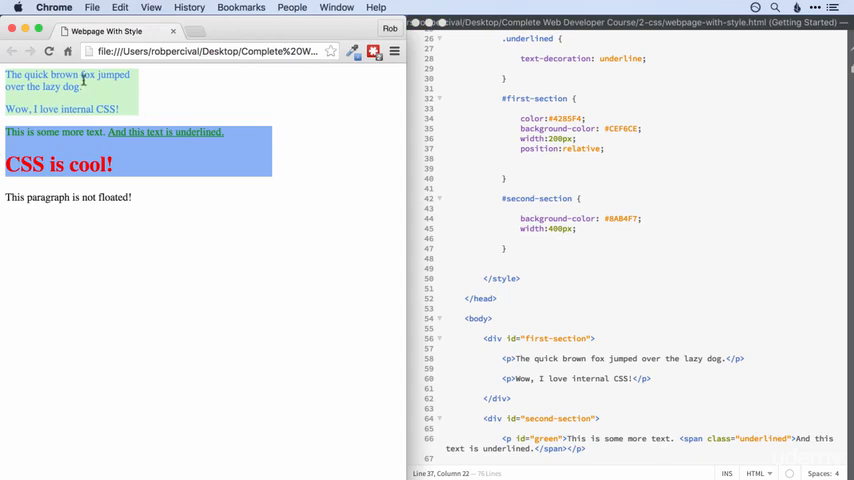
mouse_move(586, 152)
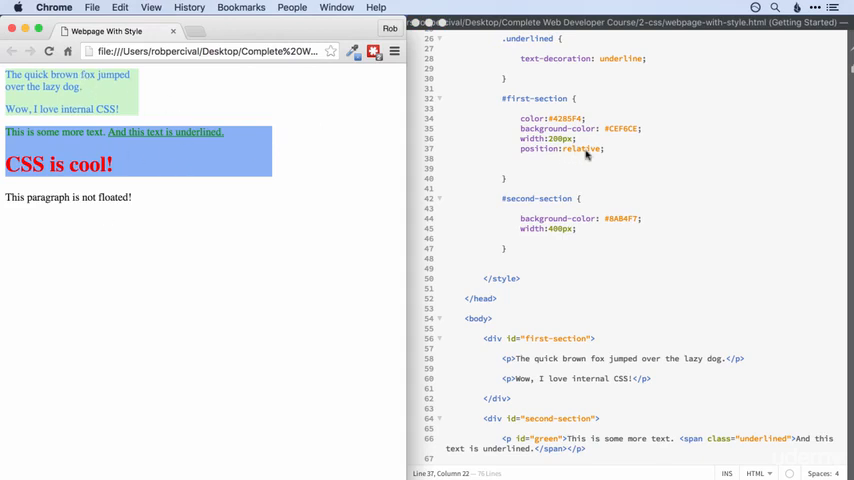
Add left: 100px under position: relative in the #first-section rule
text(left:100)
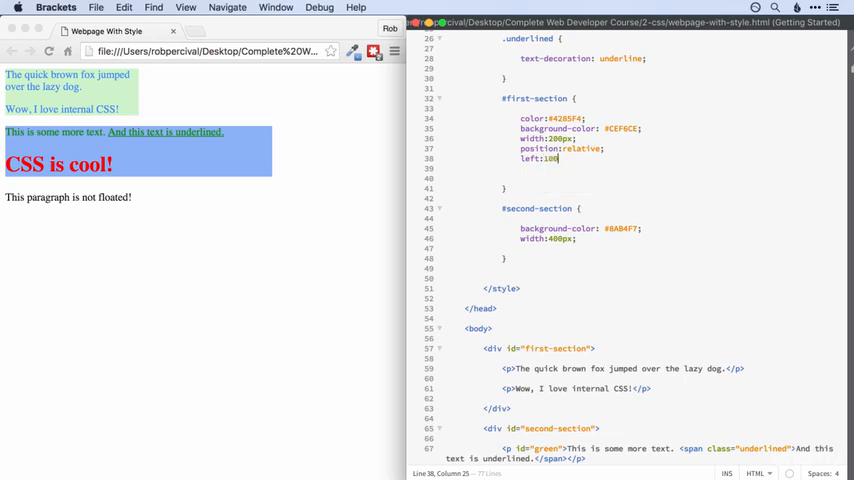
text(px;)
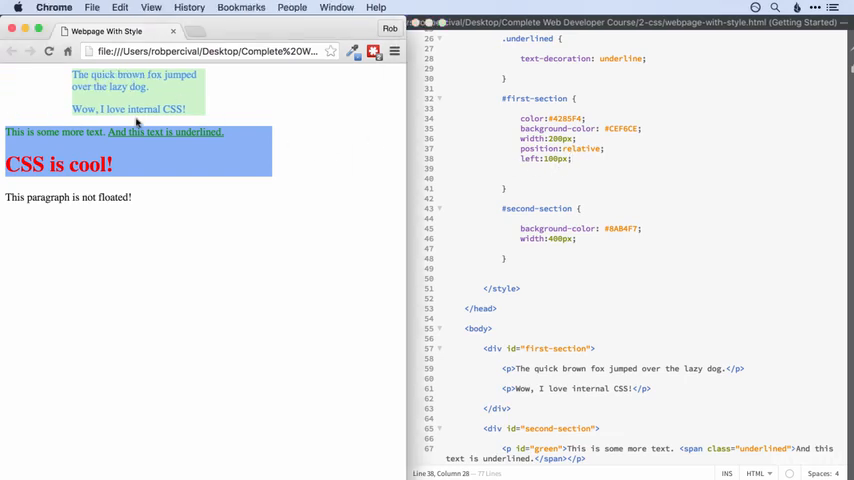
mouse_move(10, 93)
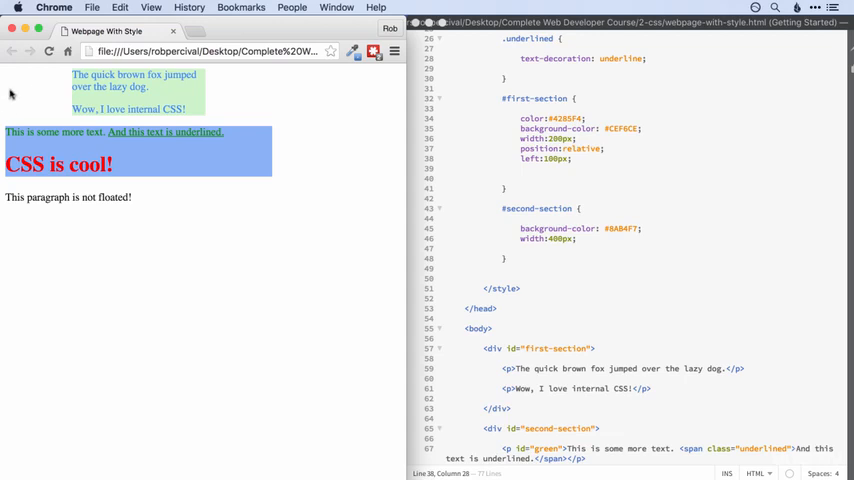
mouse_move(497, 152)
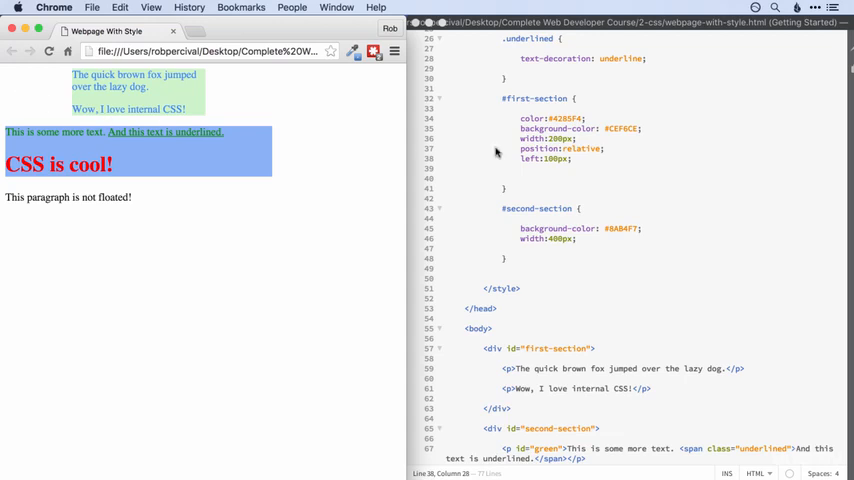
mouse_move(630, 217)
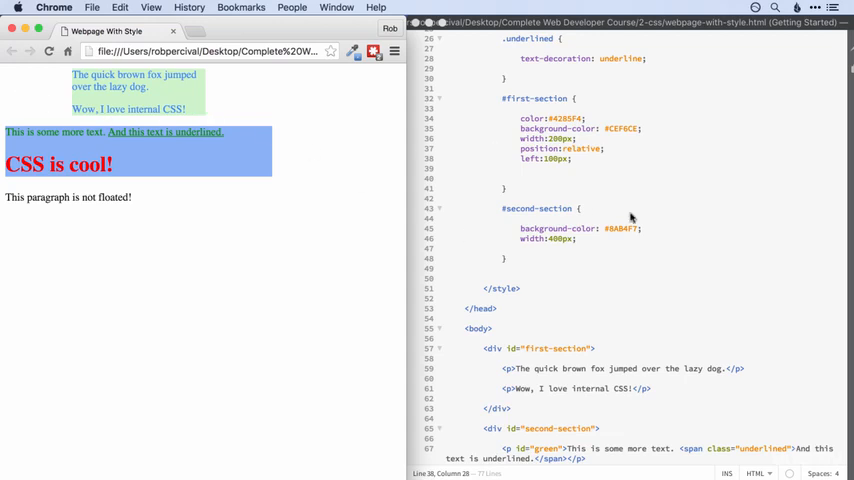
mouse_move(575, 165)
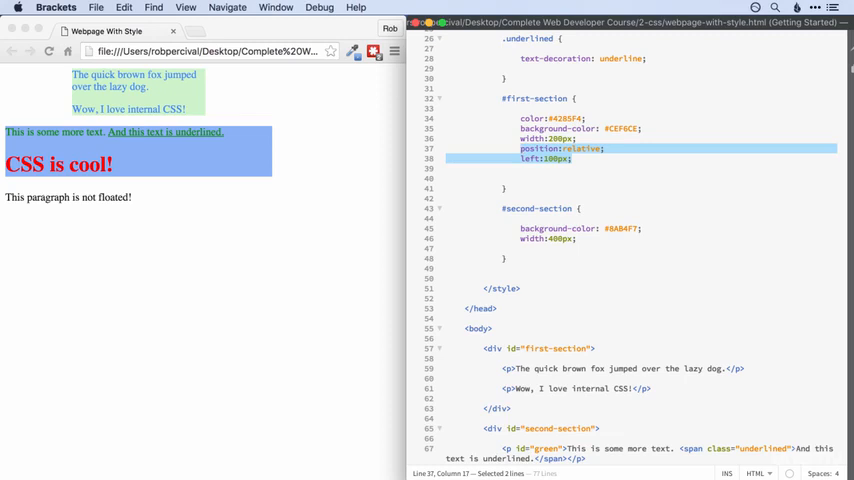
Replace #first-section's position and left declarations with margin: 100px
text(margin:)
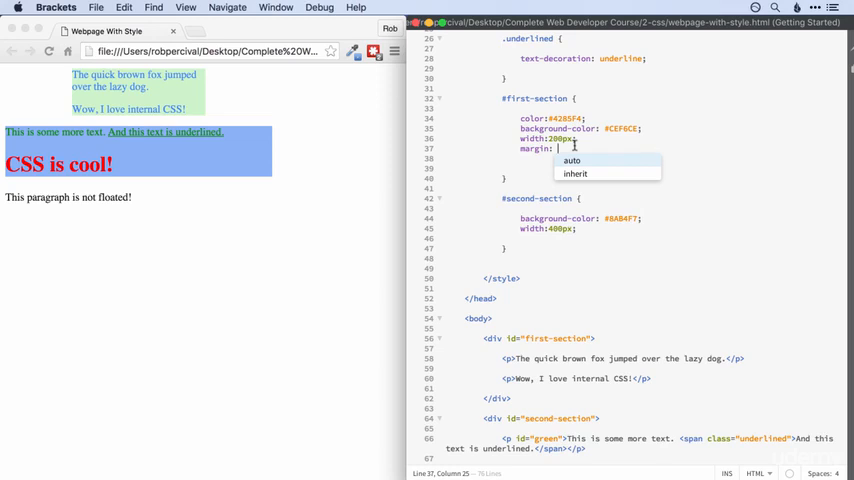
text(100px;)
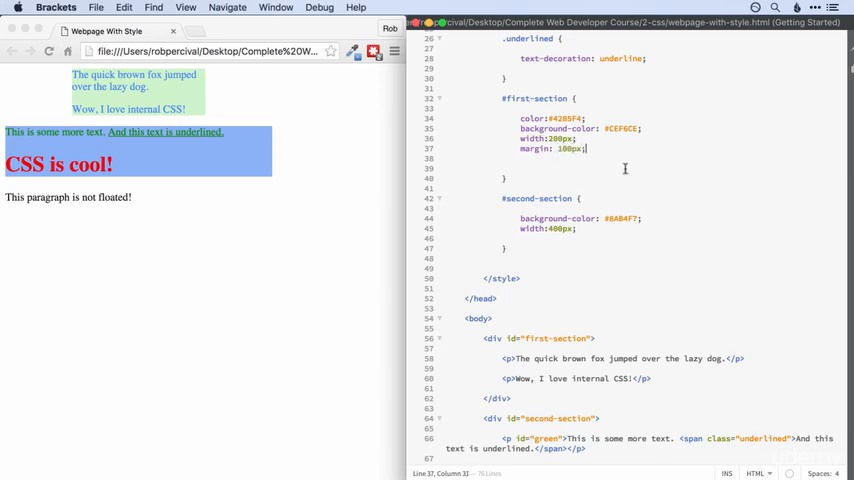
mouse_move(308, 234)
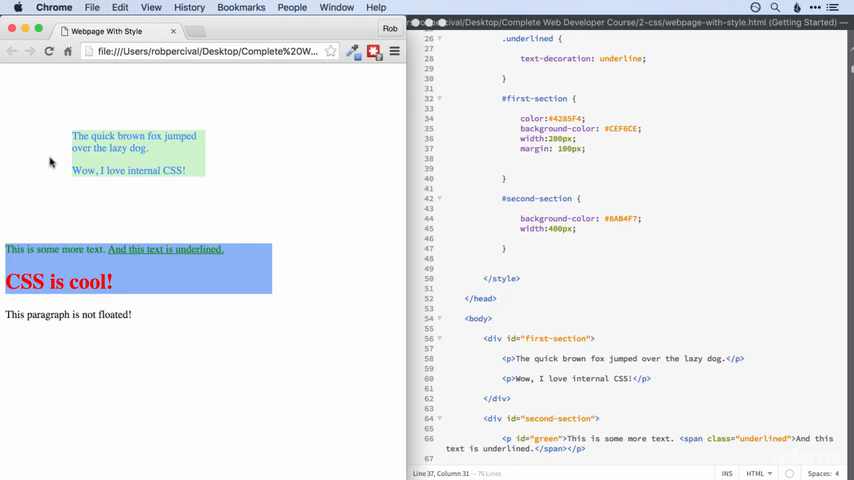
mouse_move(120, 103)
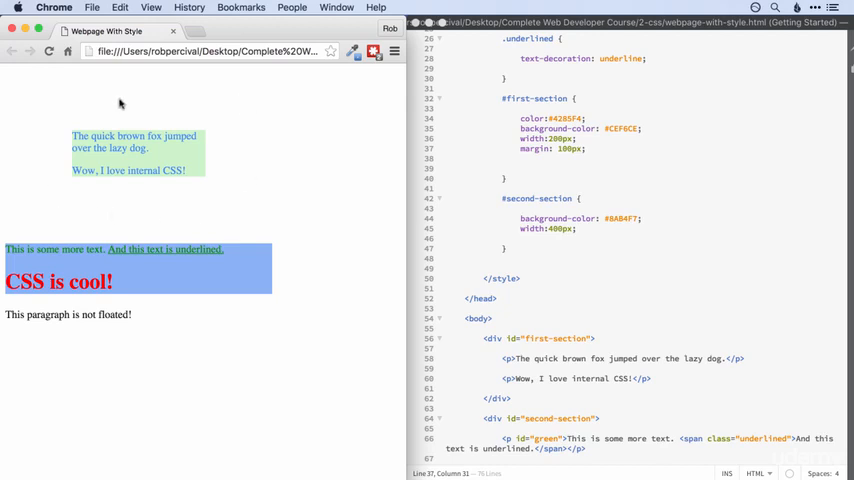
mouse_move(47, 234)
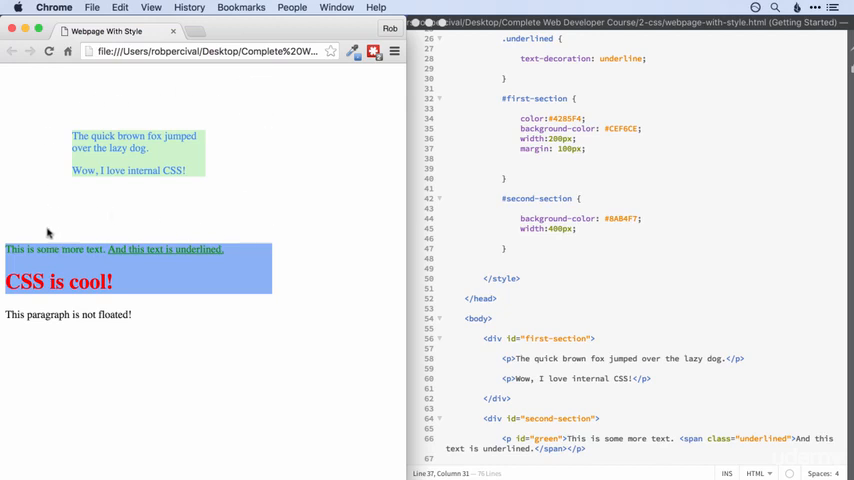
mouse_move(90, 114)
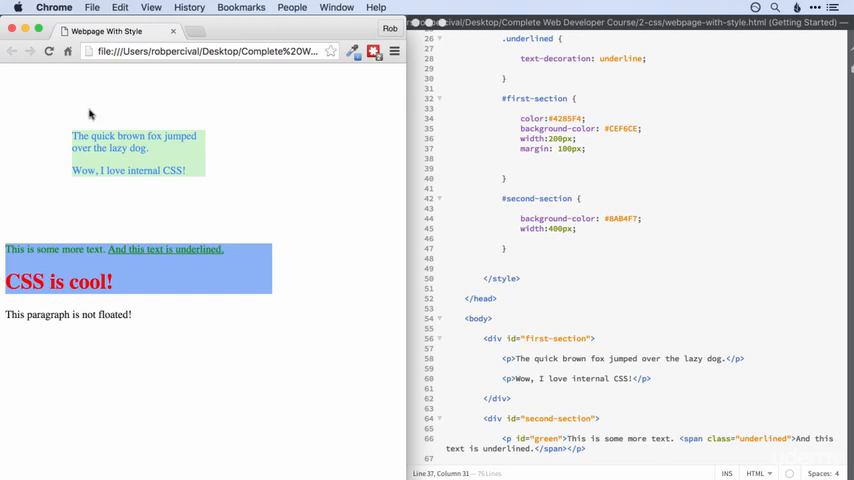
mouse_move(245, 242)
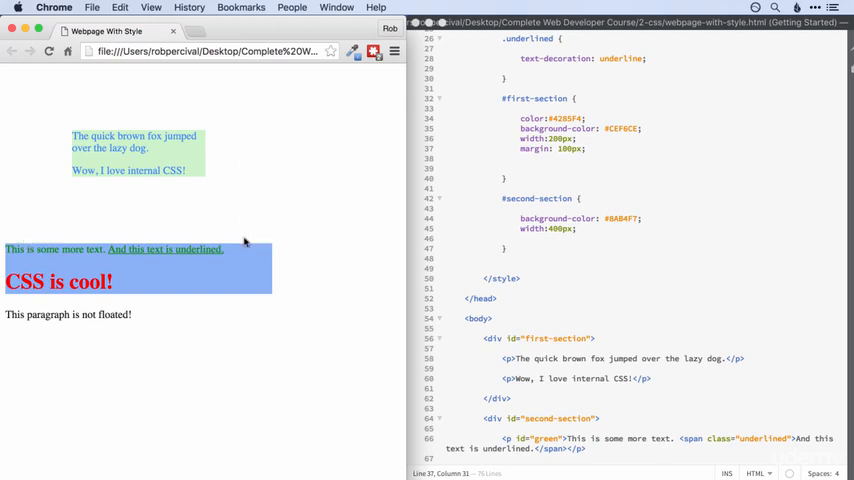
mouse_move(238, 195)
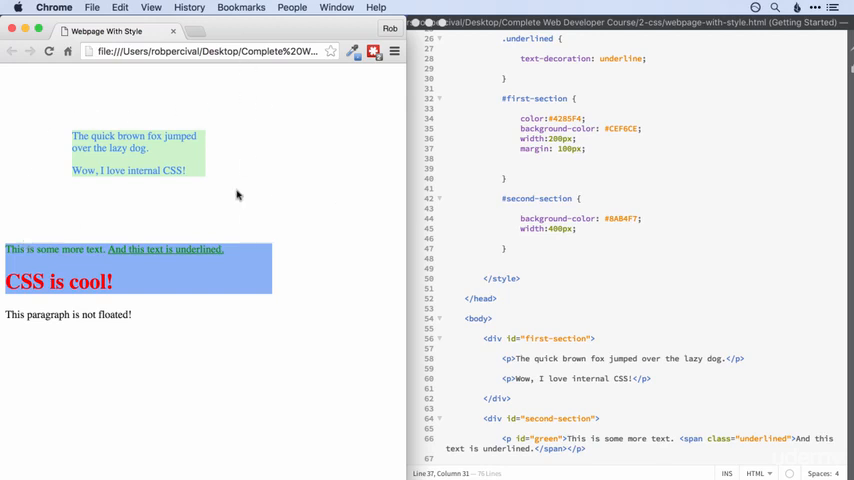
mouse_move(60, 137)
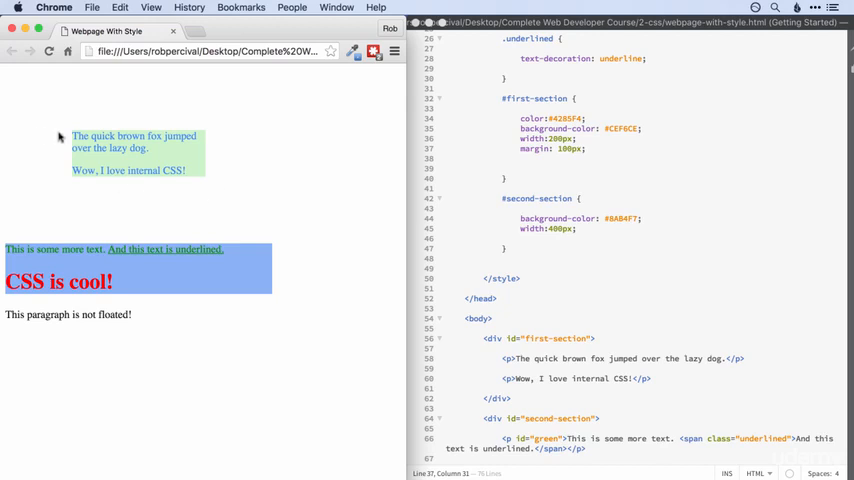
mouse_move(130, 108)
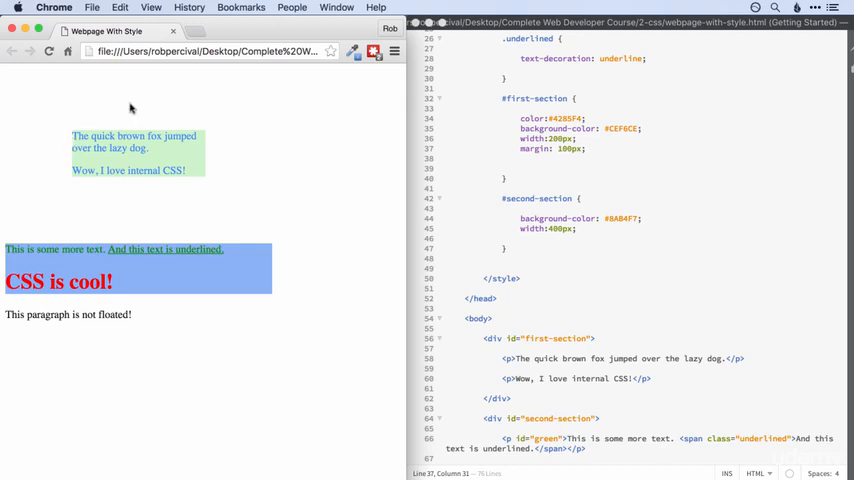
mouse_move(208, 221)
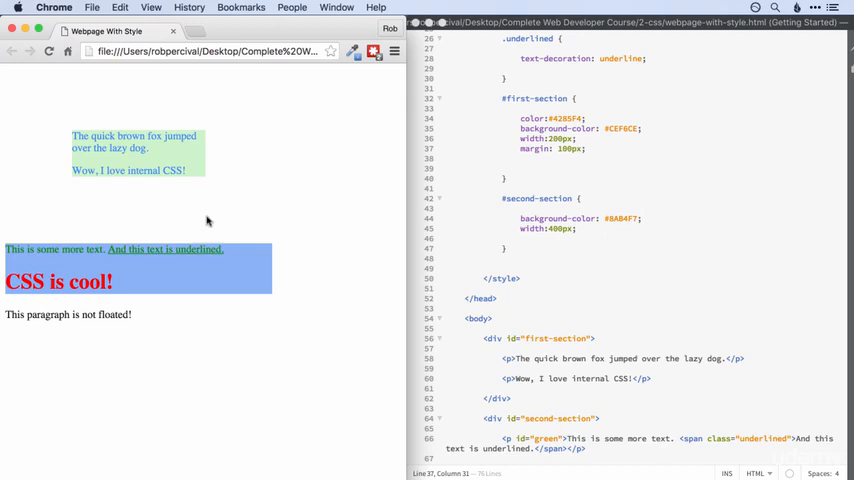
mouse_move(170, 229)
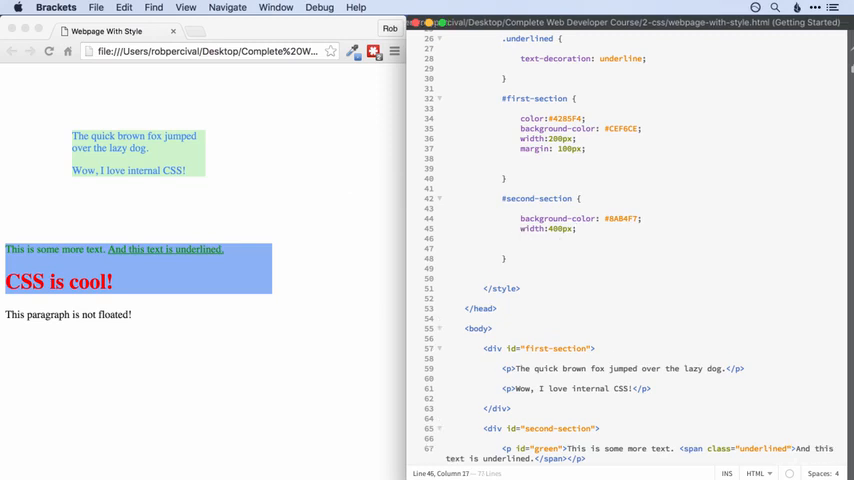
Add float: left declarations to float the sections side by side
text(float:left;)
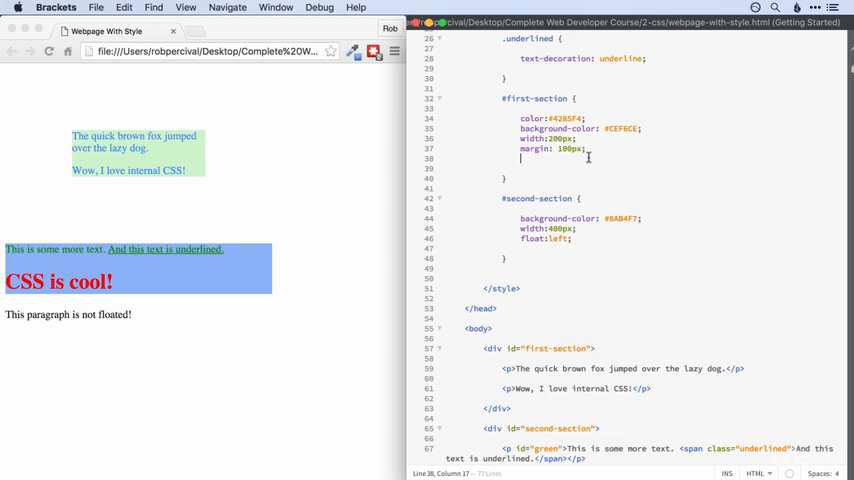
text(float:)
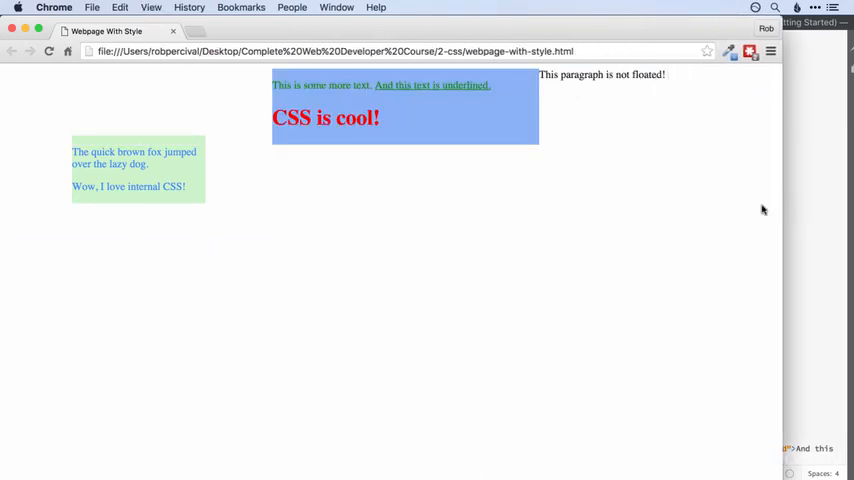
mouse_move(59, 252)
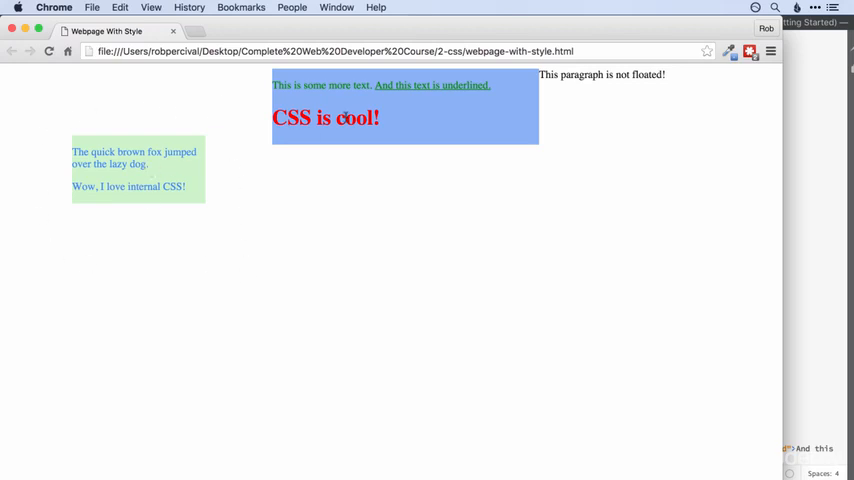
mouse_move(294, 97)
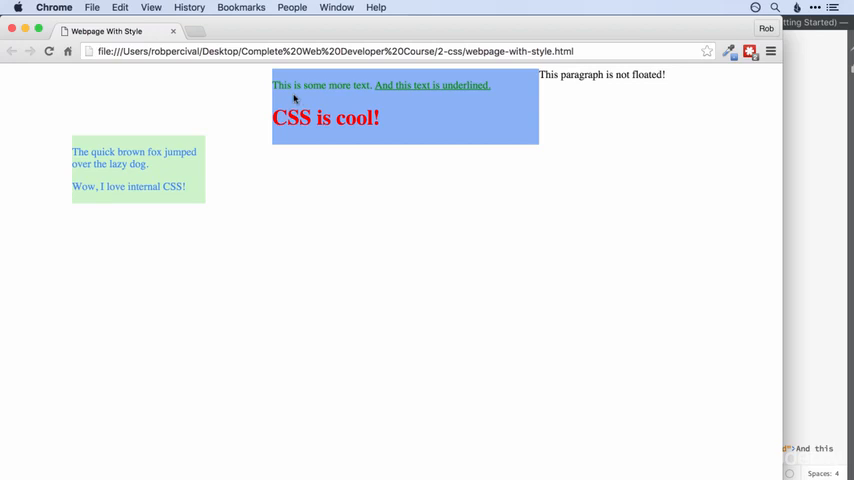
mouse_move(136, 180)
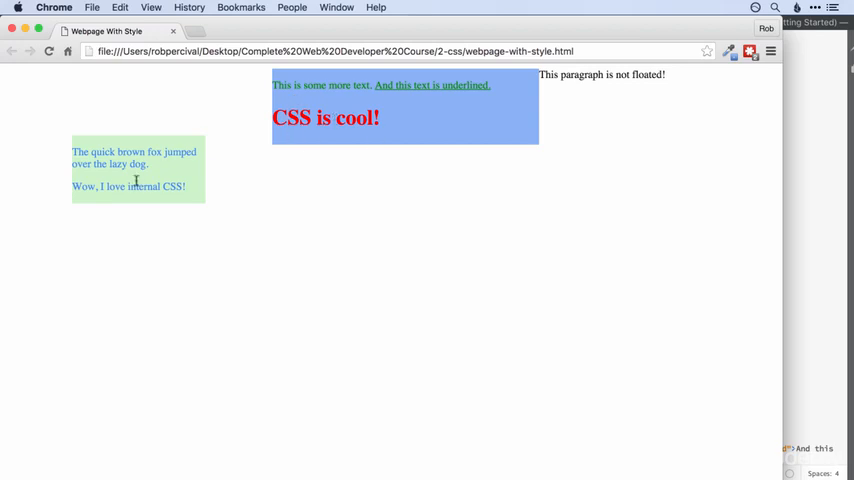
mouse_move(246, 200)
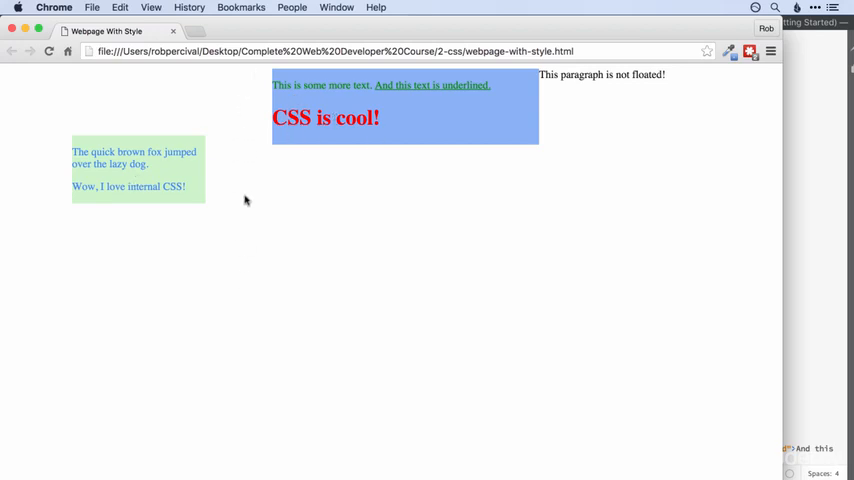
mouse_move(781, 244)
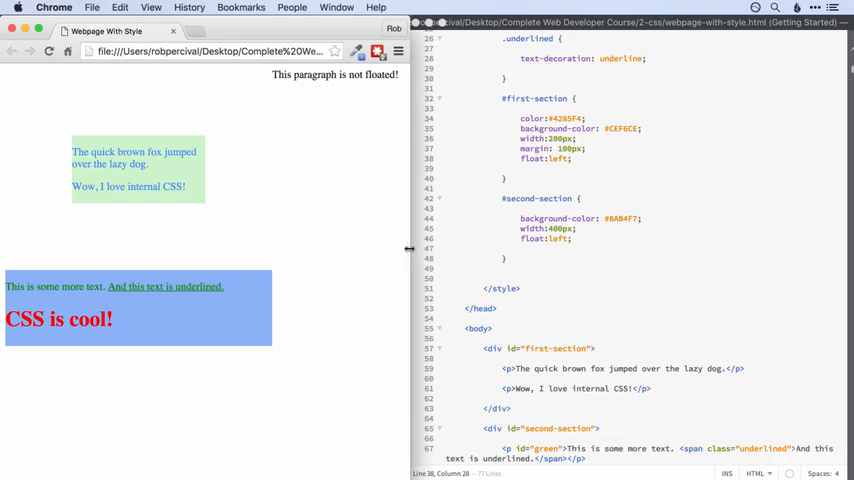
mouse_move(472, 236)
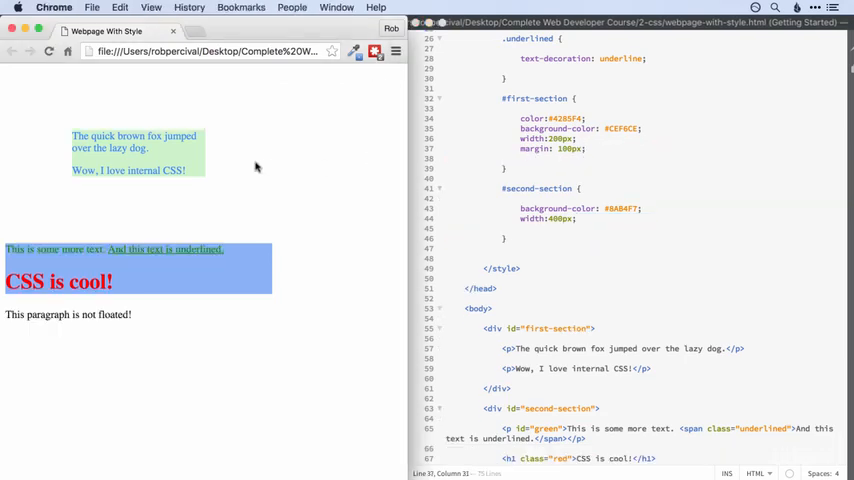
mouse_move(597, 152)
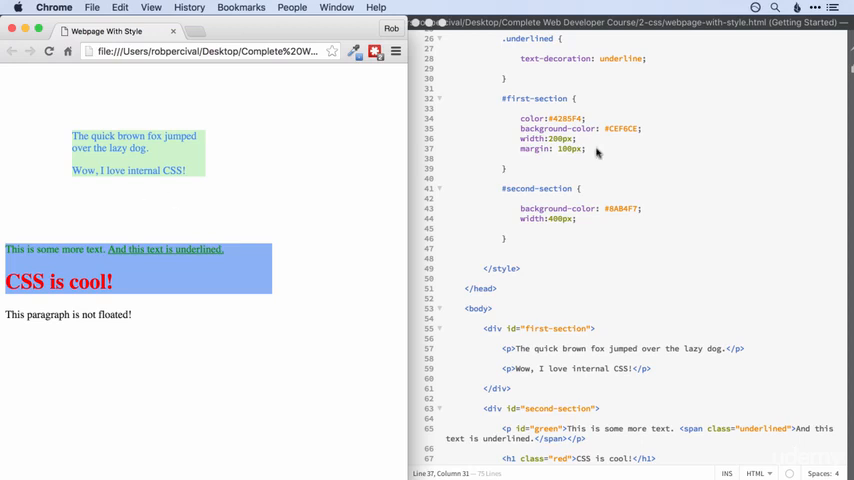
mouse_move(251, 168)
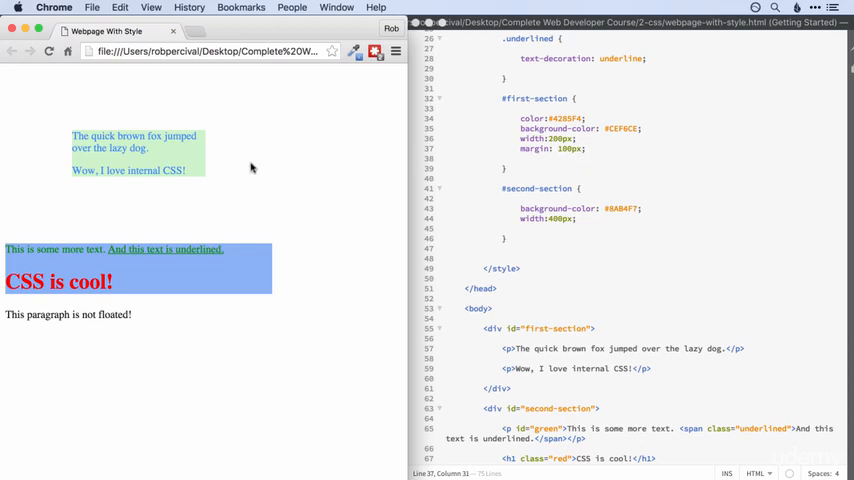
mouse_move(56, 168)
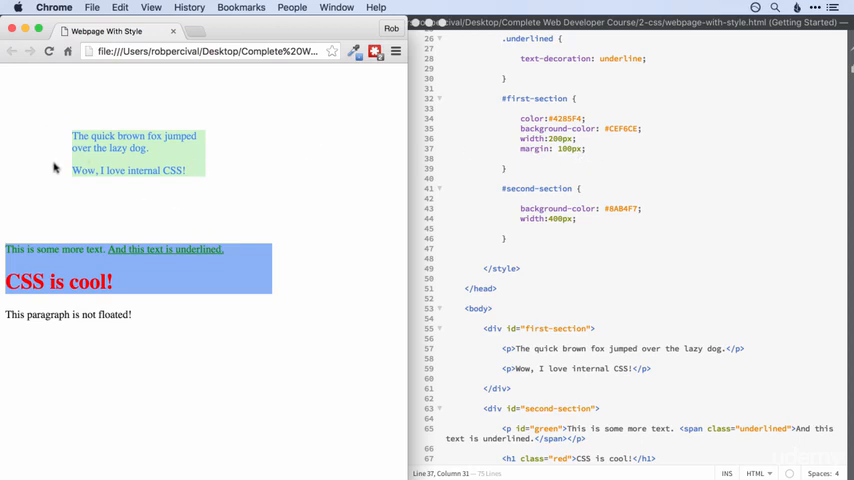
mouse_move(41, 223)
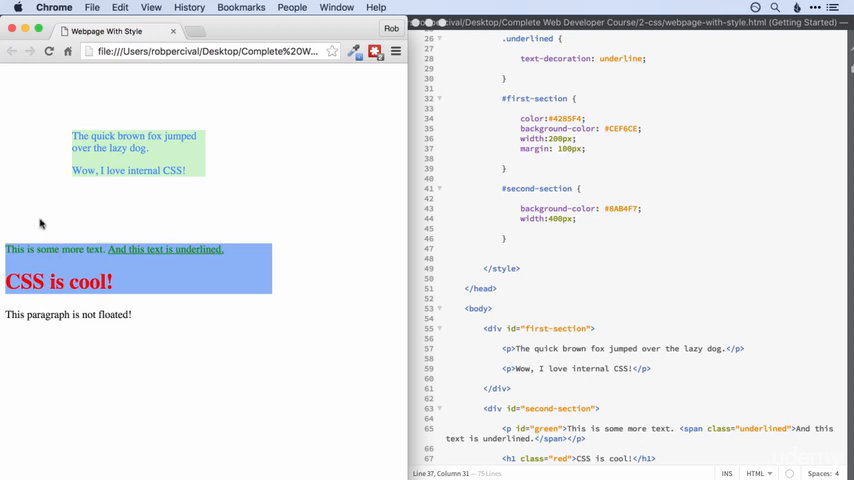
mouse_move(580, 150)
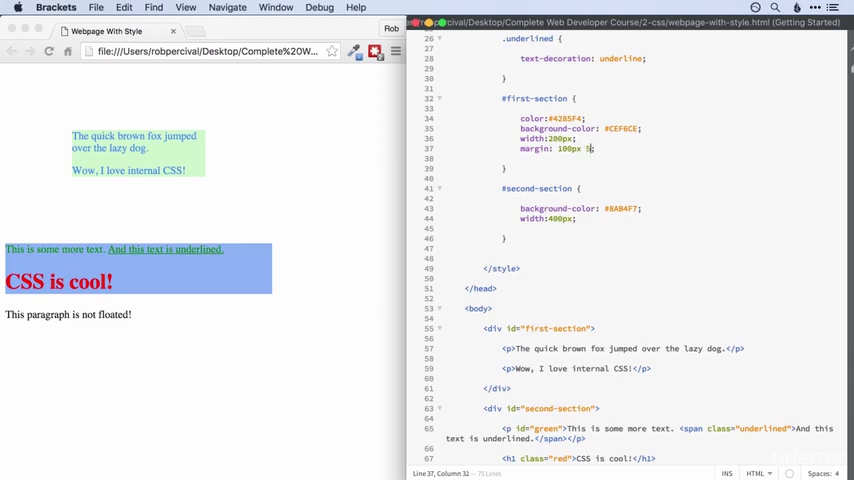
Change #first-section's margin to 100px 50px
text(50px)
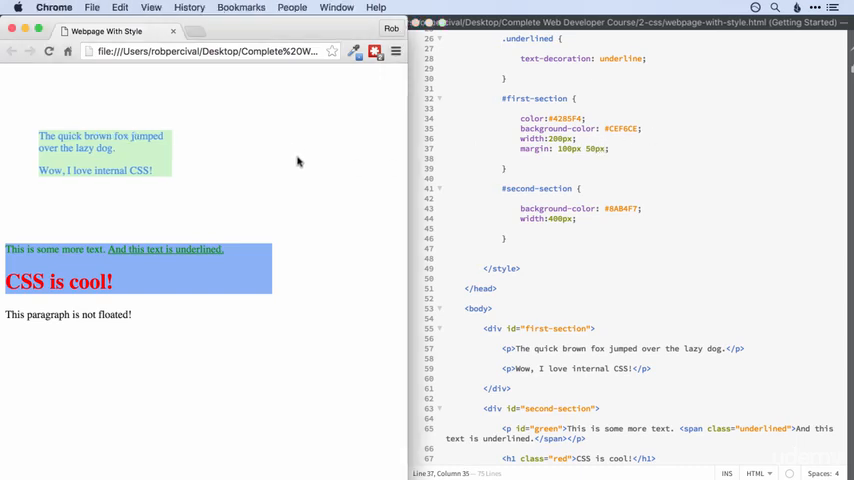
mouse_move(32, 165)
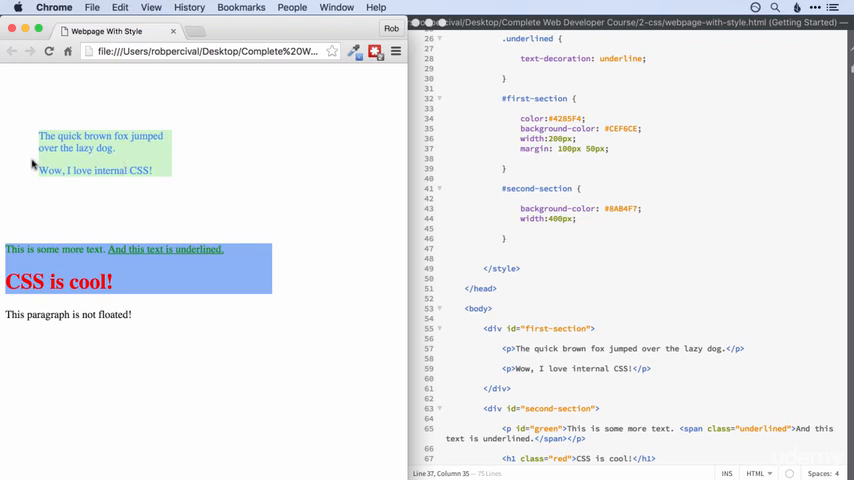
mouse_move(201, 221)
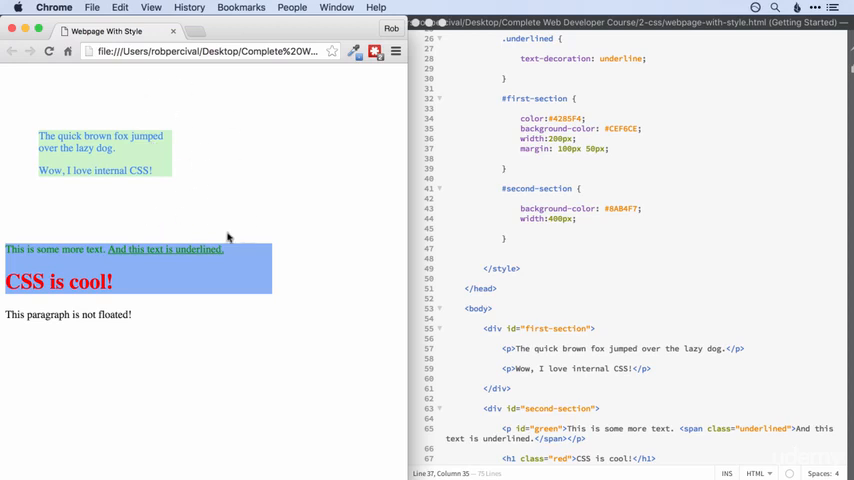
mouse_move(295, 143)
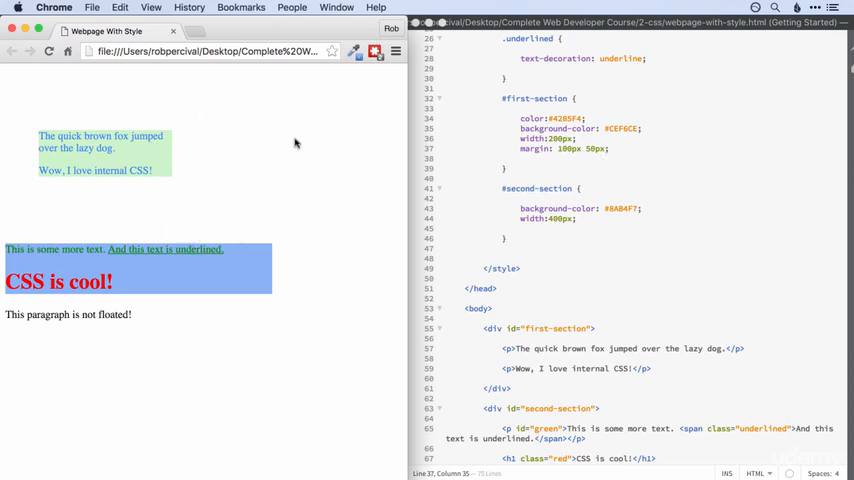
mouse_move(212, 170)
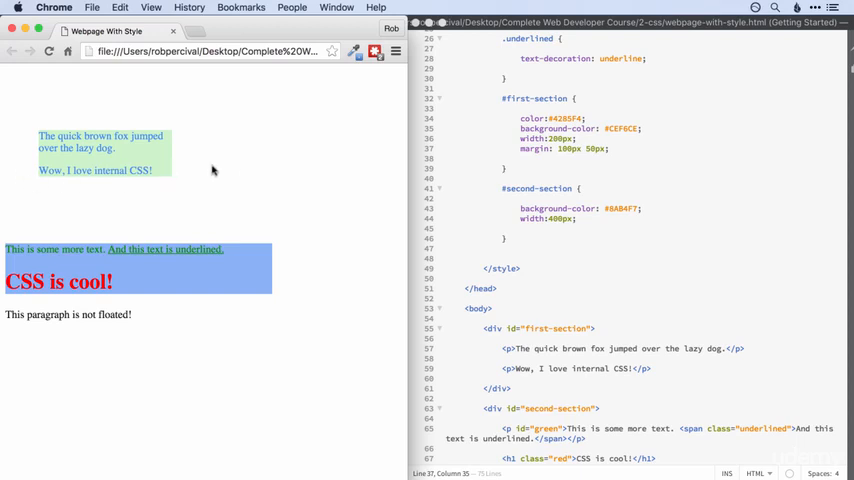
mouse_move(201, 172)
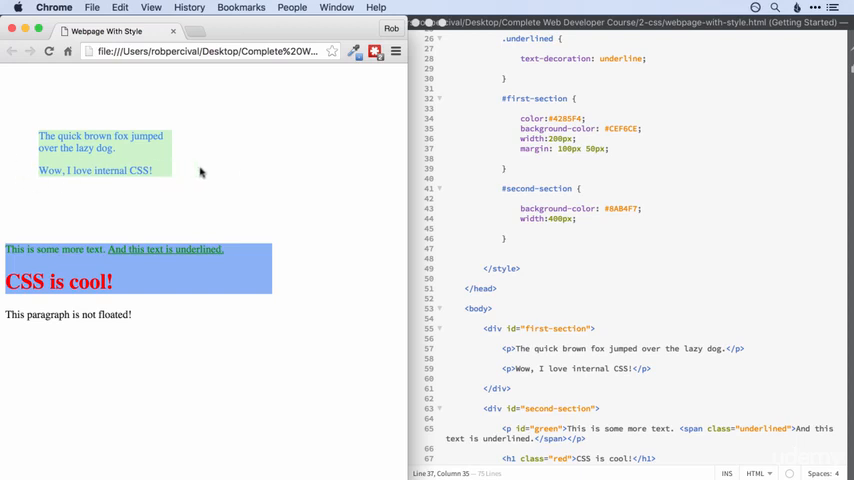
mouse_move(89, 271)
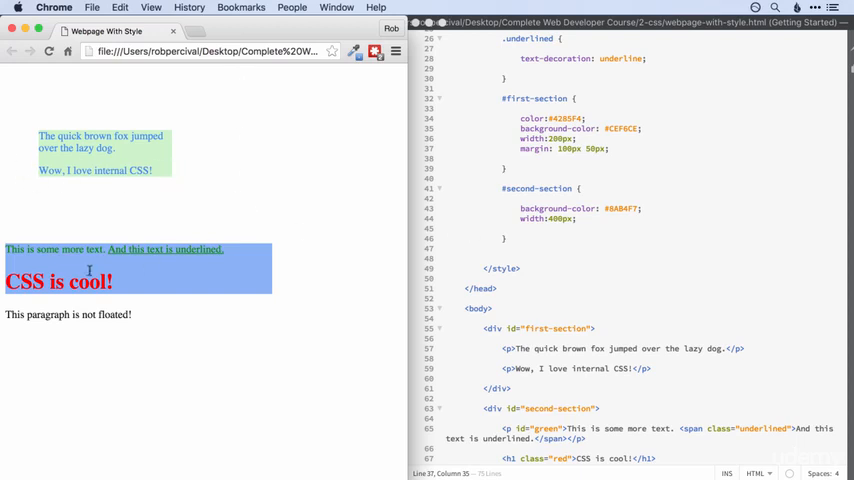
mouse_move(184, 231)
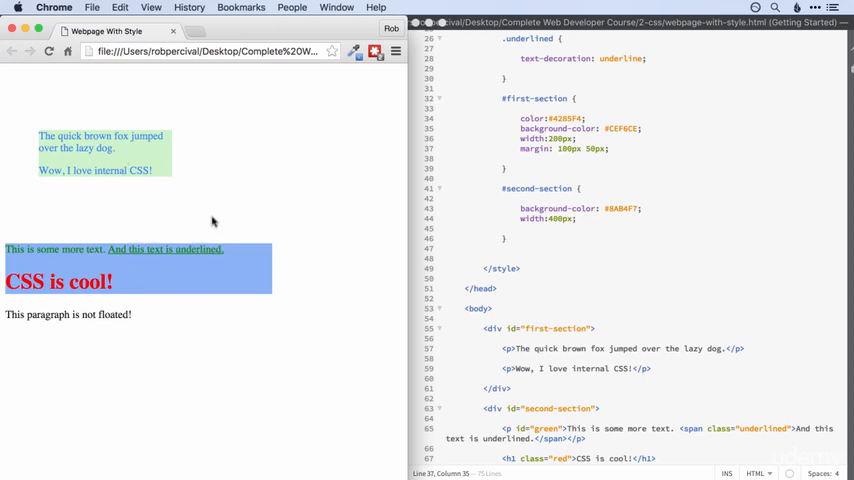
mouse_move(212, 180)
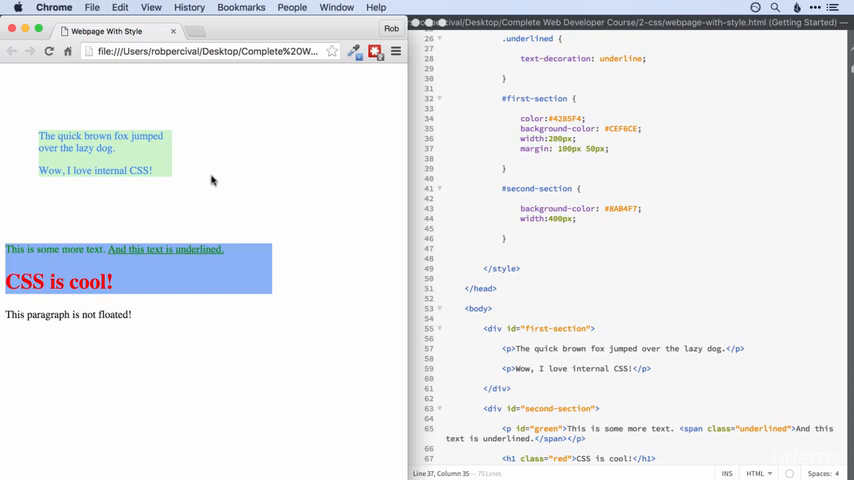
mouse_move(568, 148)
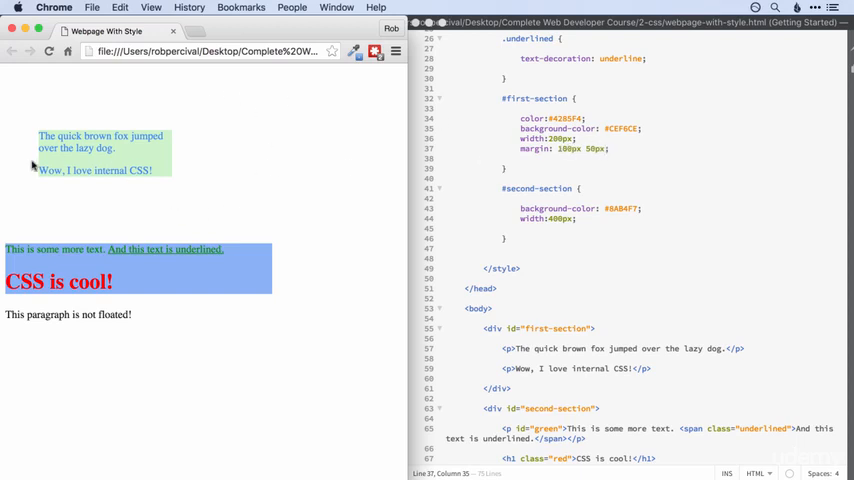
mouse_move(214, 183)
text( 20px 10px)
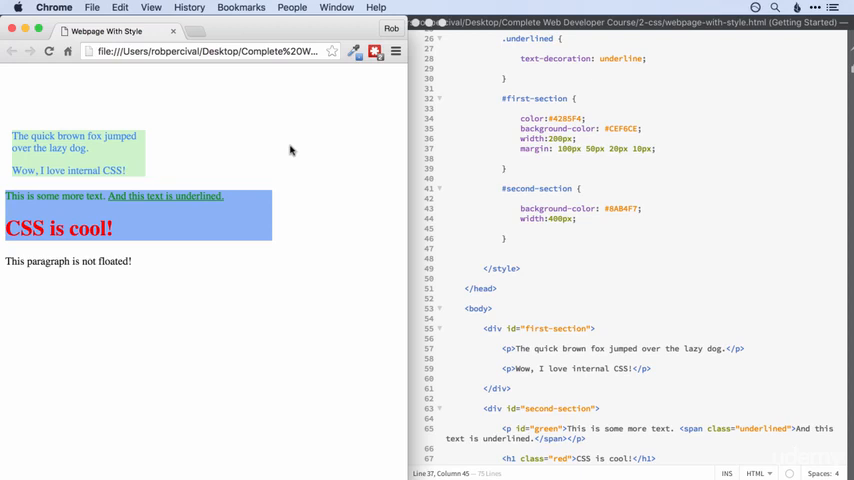
mouse_move(570, 157)
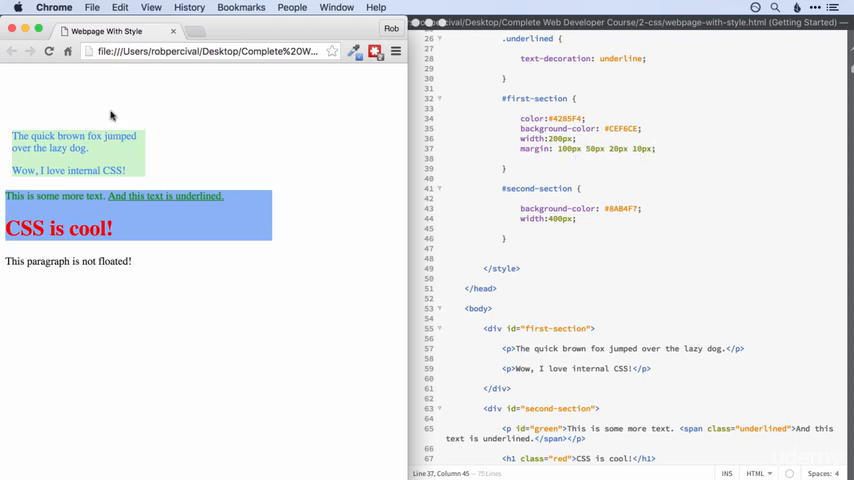
mouse_move(154, 163)
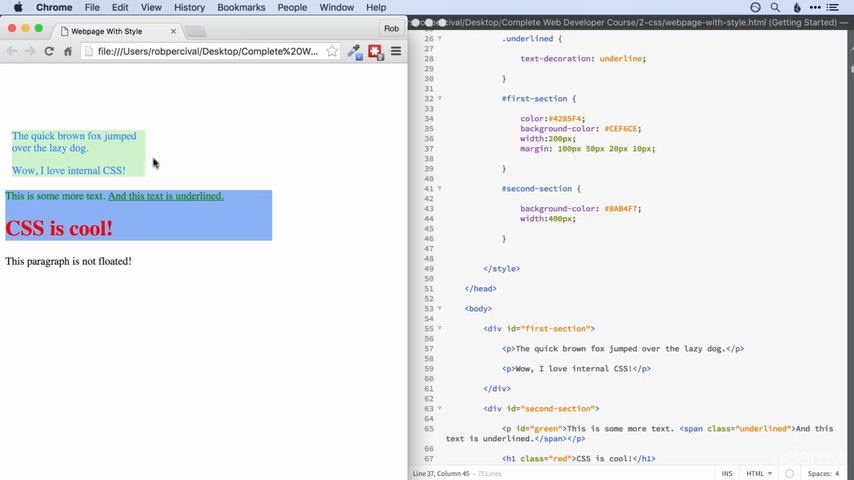
mouse_move(140, 165)
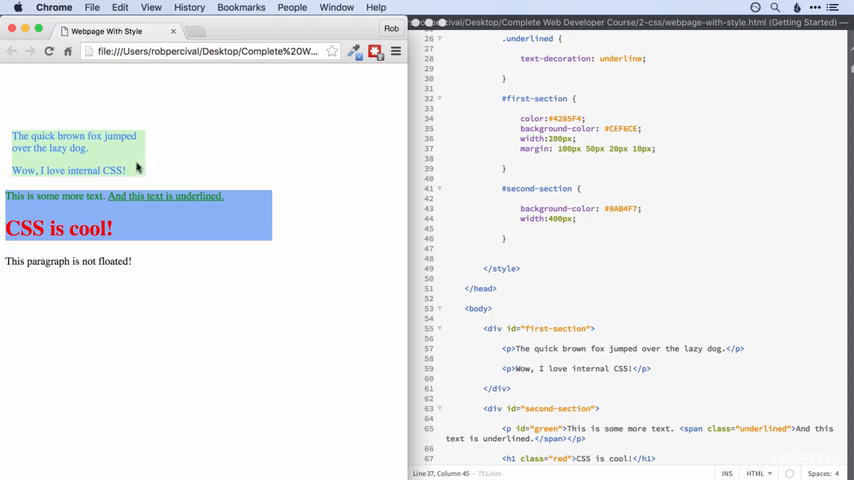
mouse_move(105, 184)
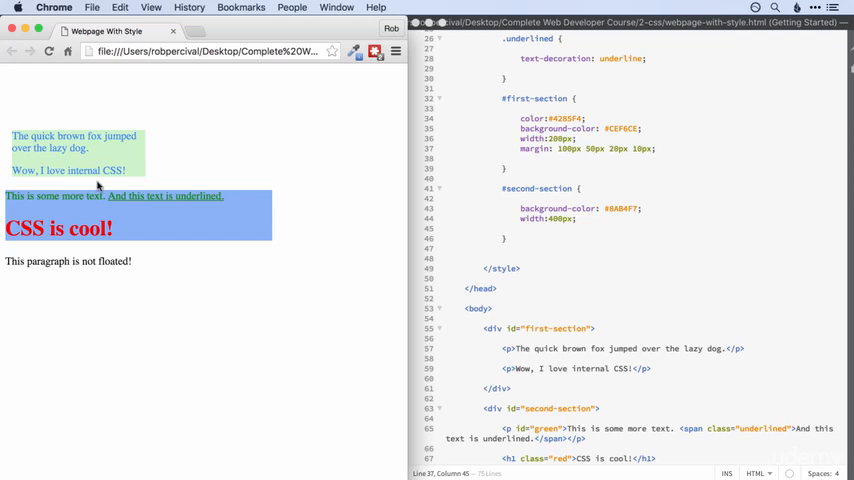
mouse_move(10, 170)
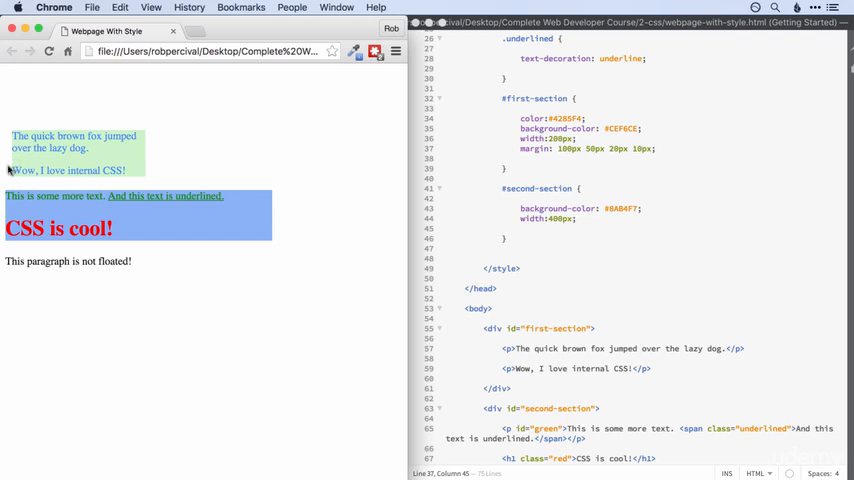
mouse_move(635, 149)
text(0)
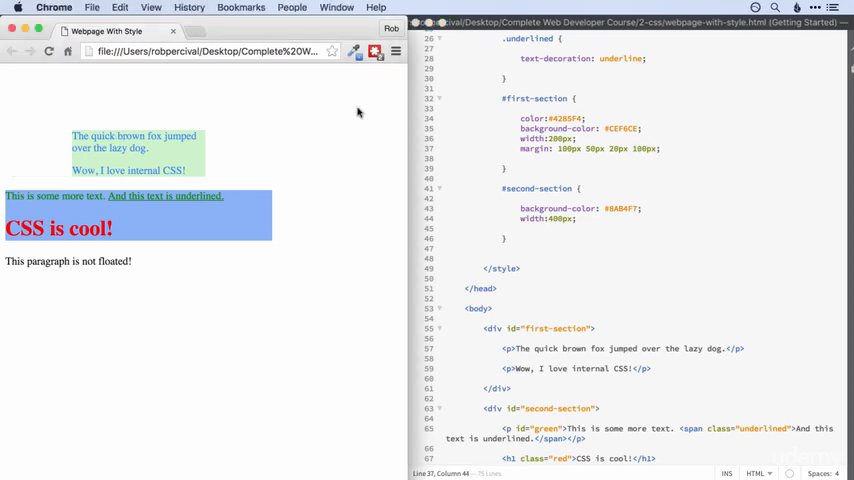
mouse_move(16, 163)
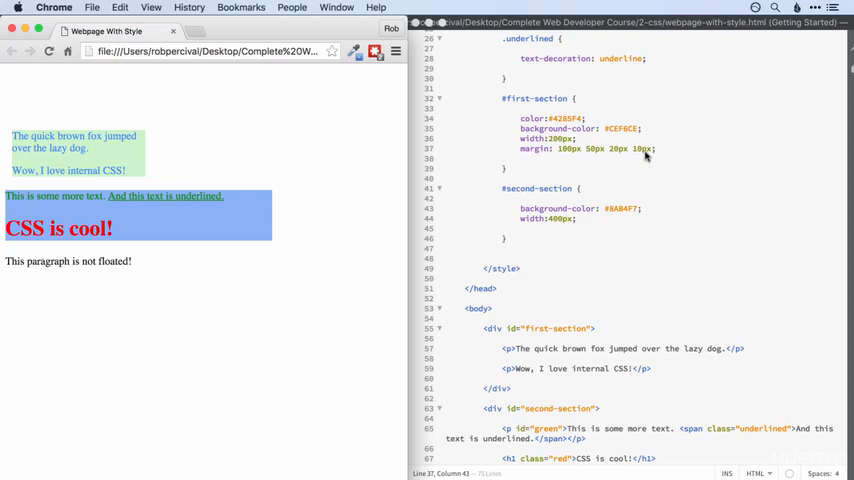
mouse_move(600, 193)
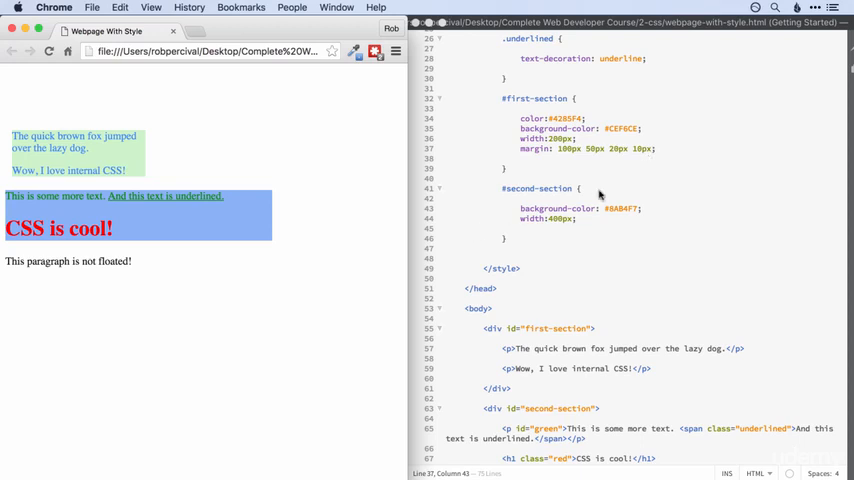
mouse_move(628, 168)
text(margin-;)
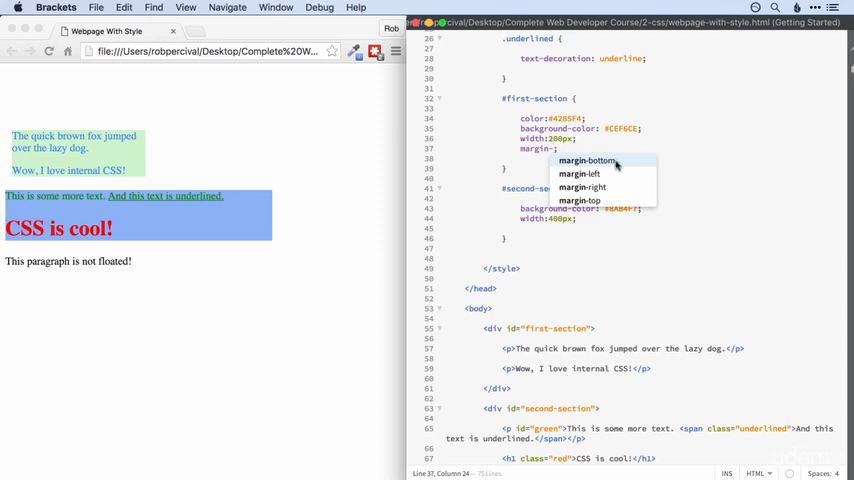
mouse_move(605, 201)
text(left:150px)
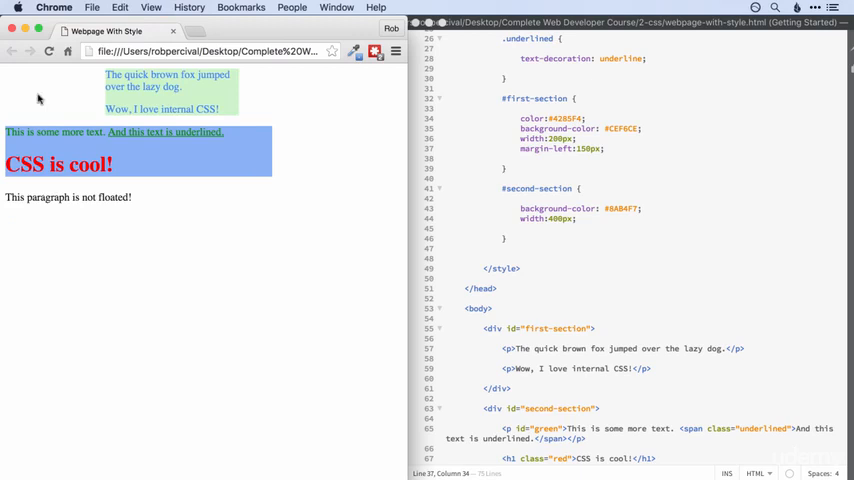
mouse_move(96, 66)
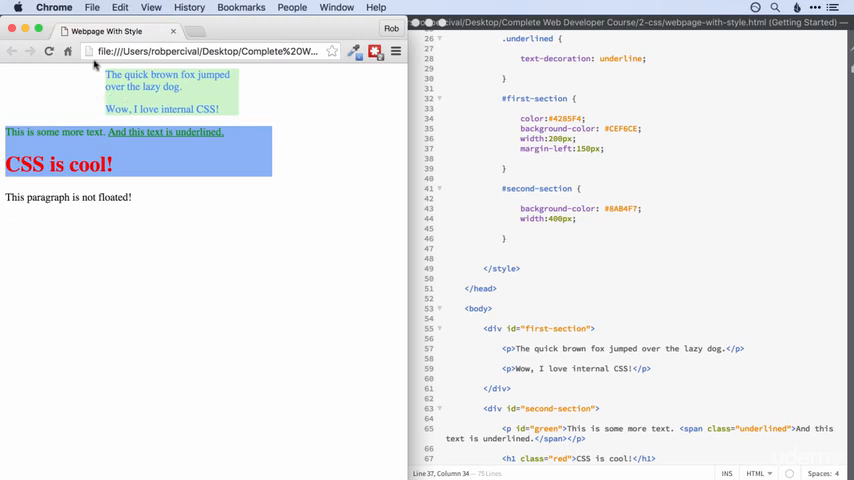
mouse_move(255, 131)
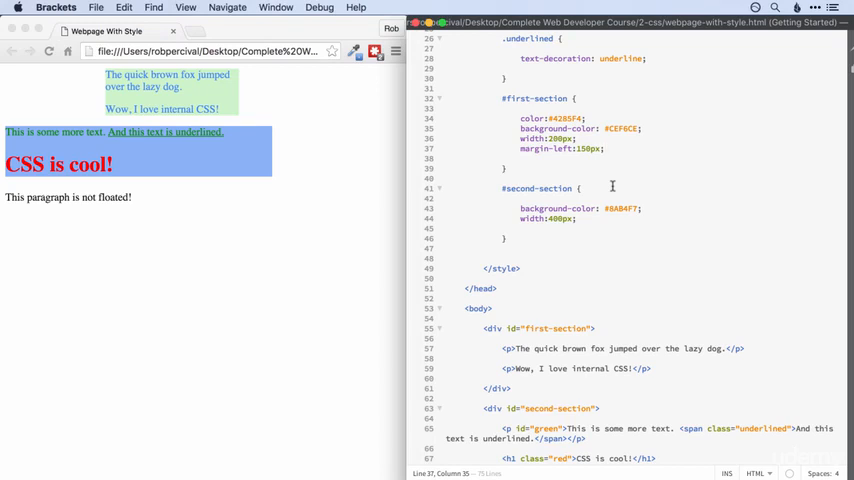
mouse_move(547, 162)
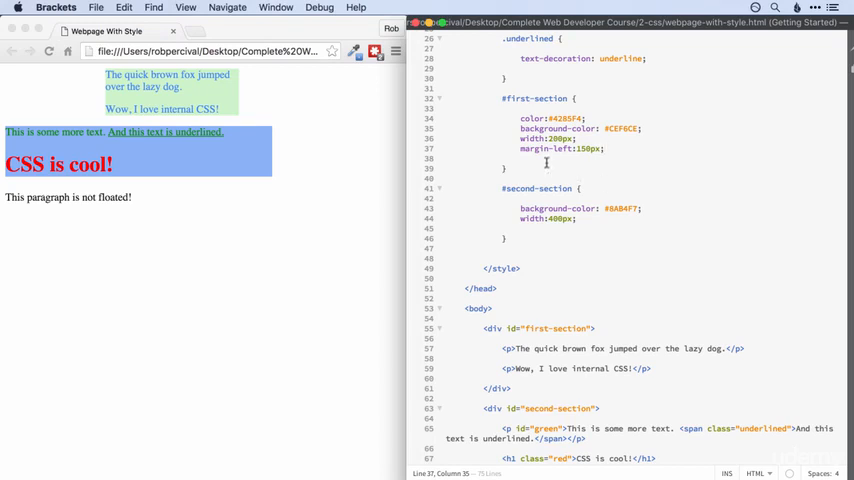
mouse_move(237, 112)
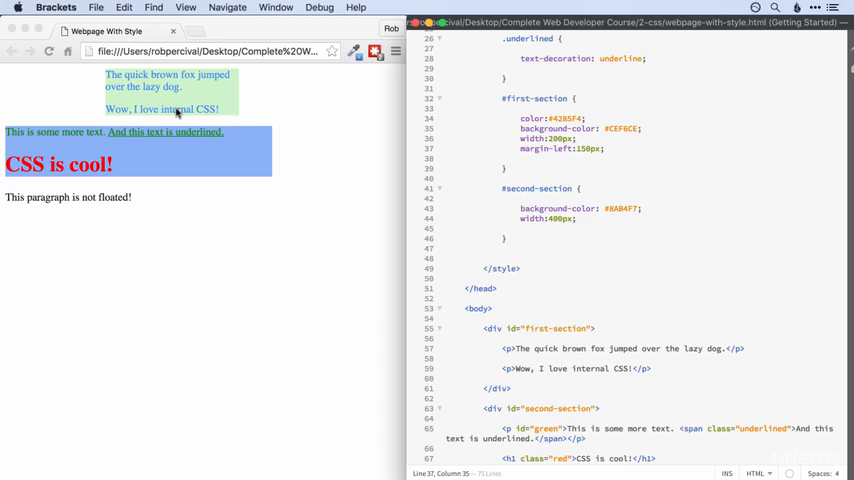
mouse_move(131, 103)
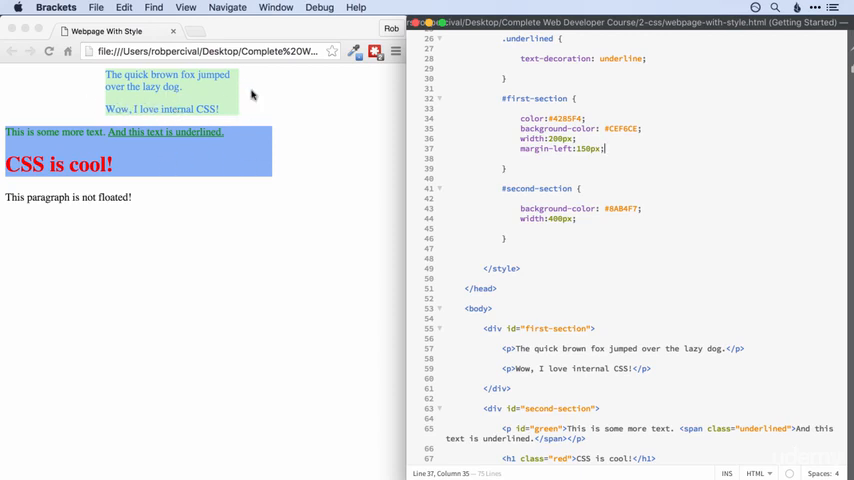
mouse_move(281, 204)
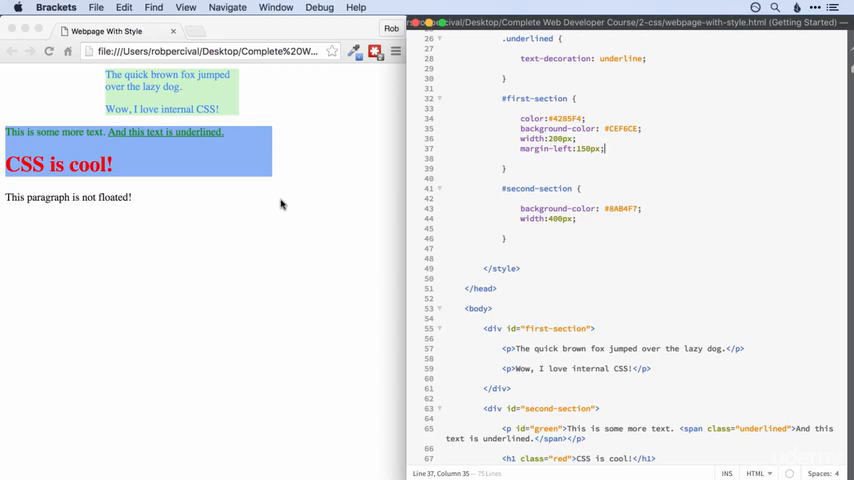
mouse_move(368, 213)
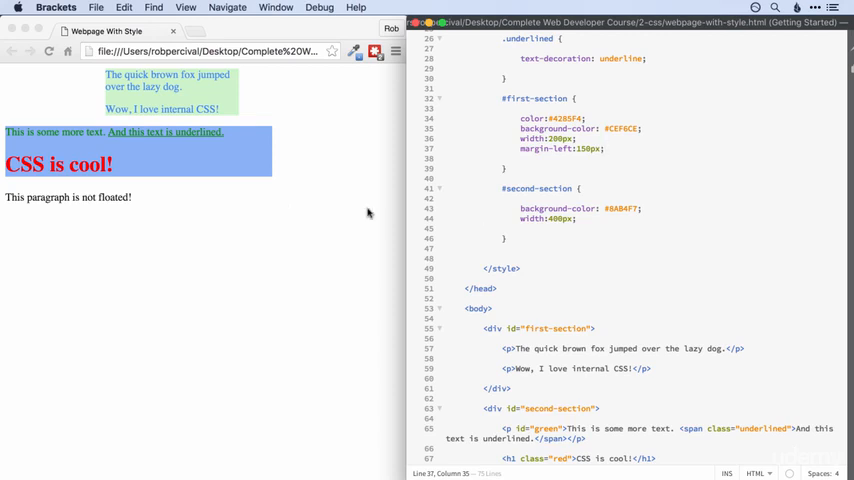
mouse_move(218, 137)
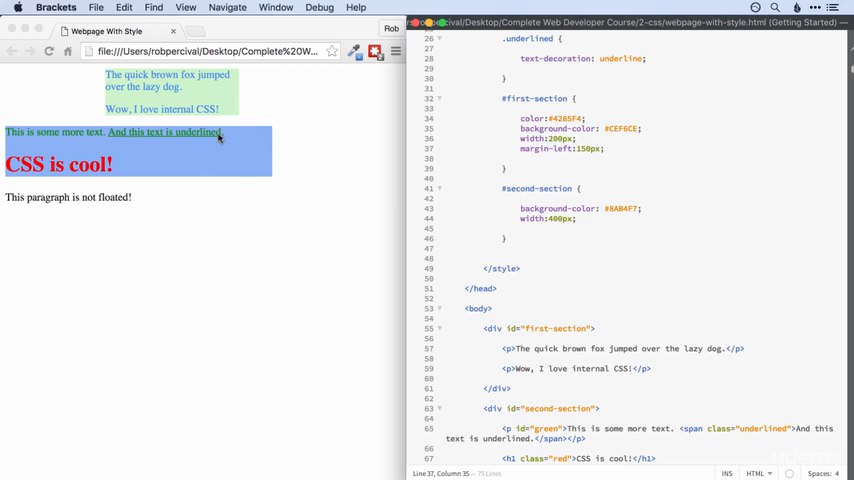
mouse_move(148, 230)
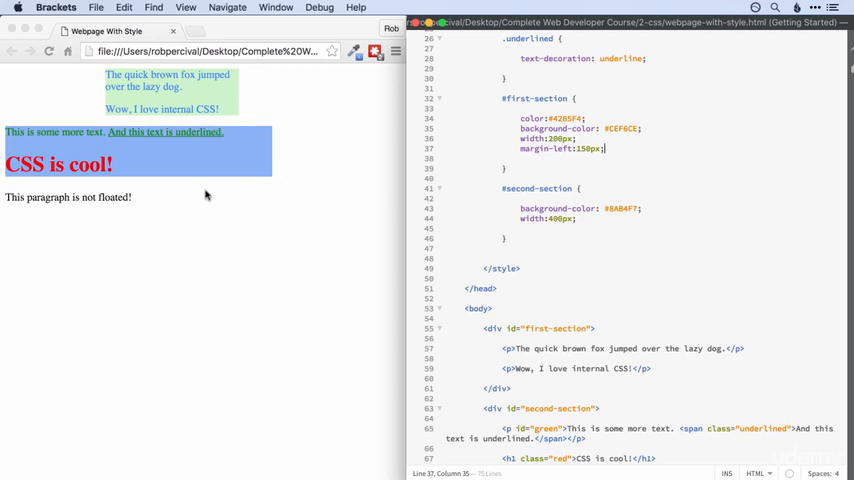
mouse_move(253, 189)
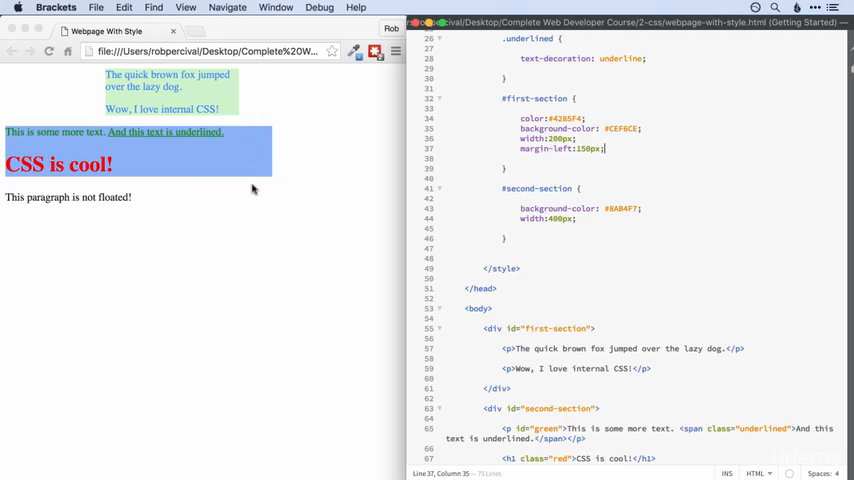
mouse_move(291, 154)
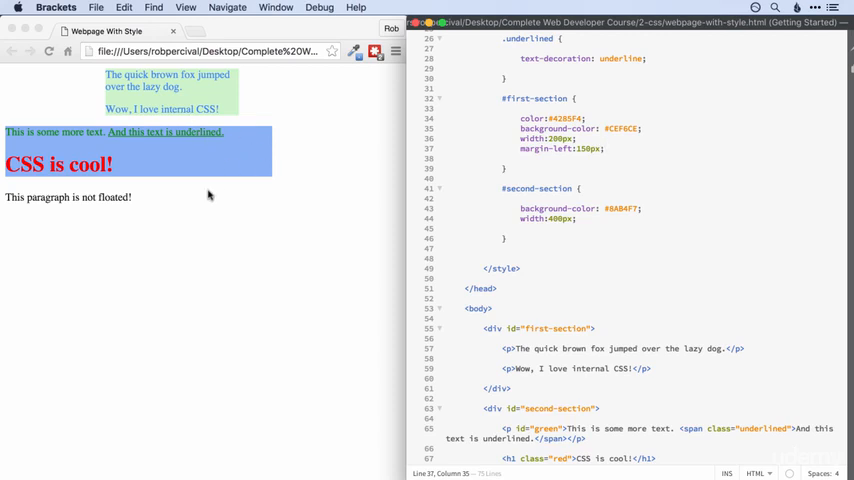
mouse_move(275, 163)
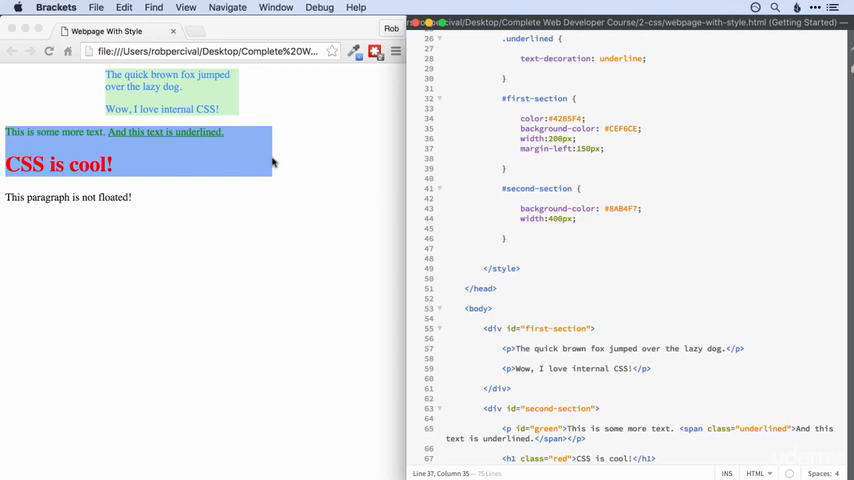
click(603, 148)
text(margin: 5)
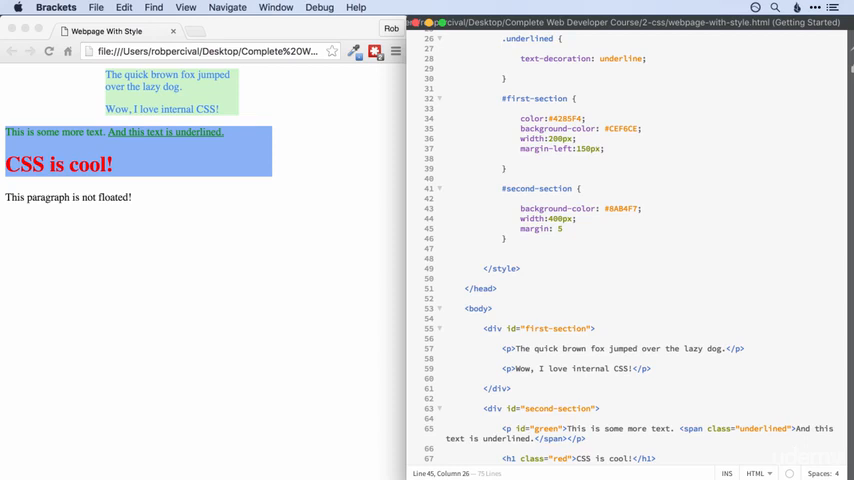
Add margin: 50px 20px; to the #second-section rule
text(0px)
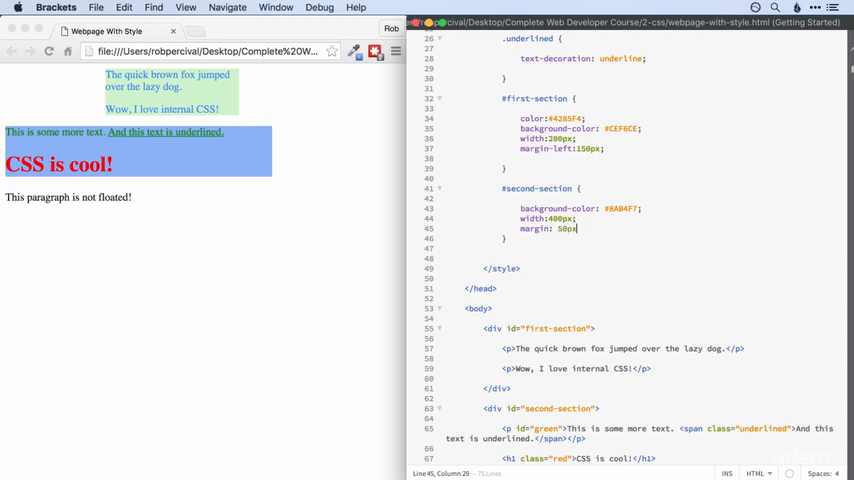
text(20p)
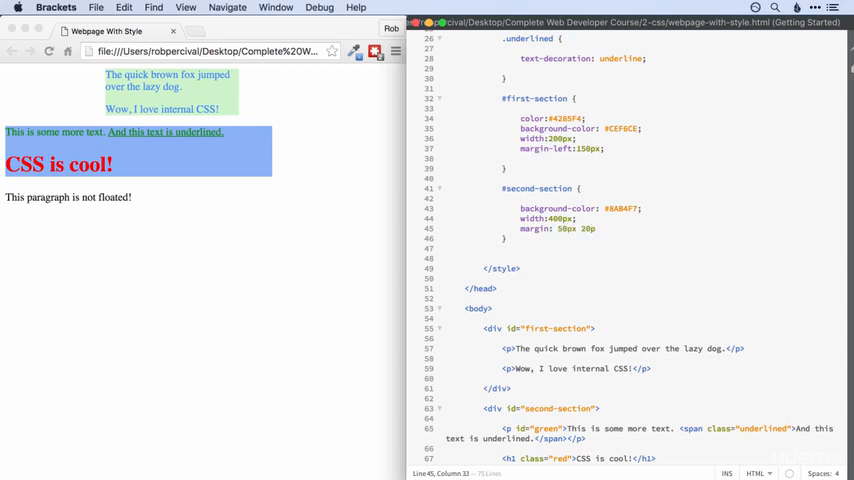
text(x;)
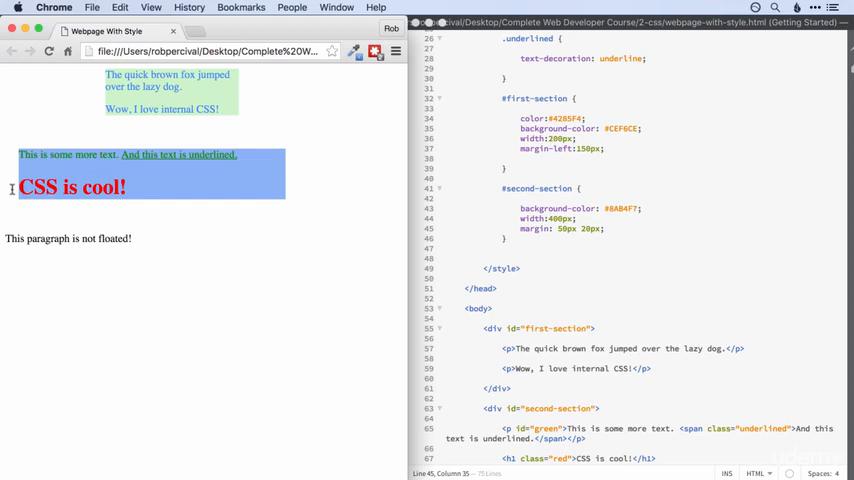
mouse_move(289, 192)
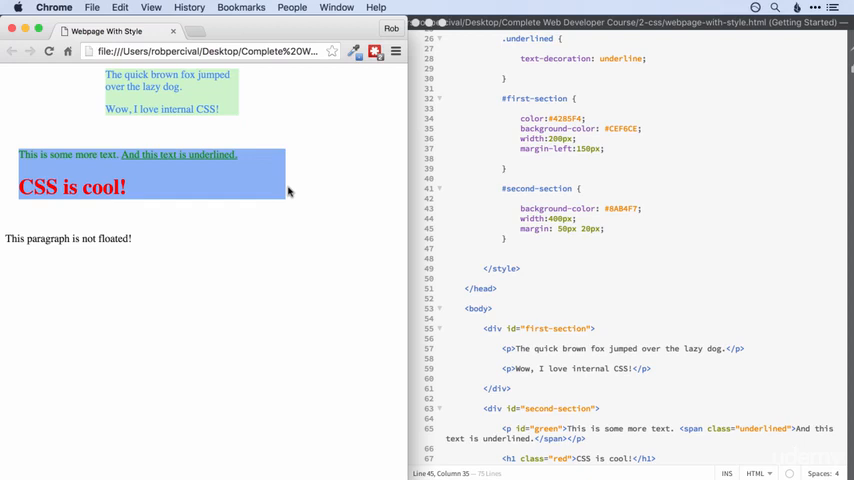
mouse_move(582, 233)
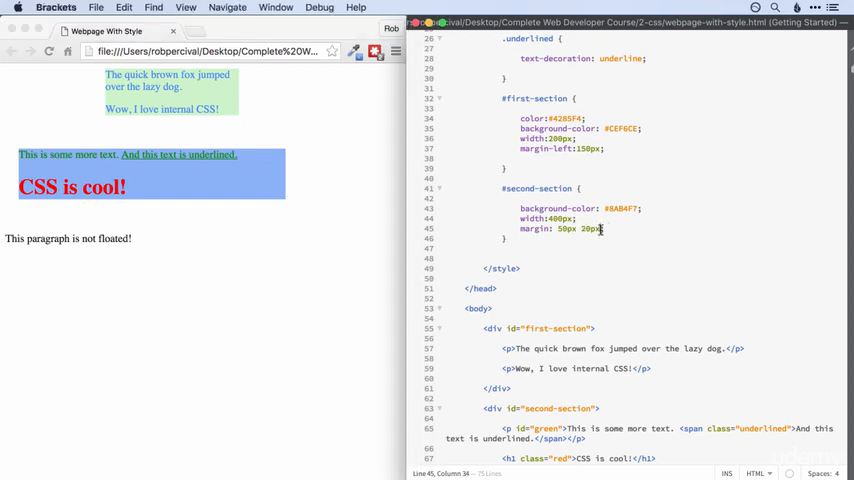
Expand #second-section's margin to 50px 20px 50px 20px and begin a margin-top line
text(50px 20px;)
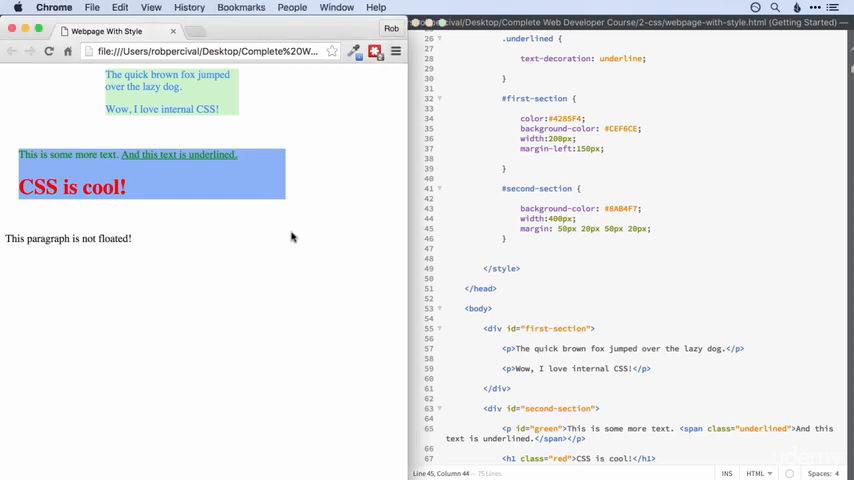
mouse_move(331, 193)
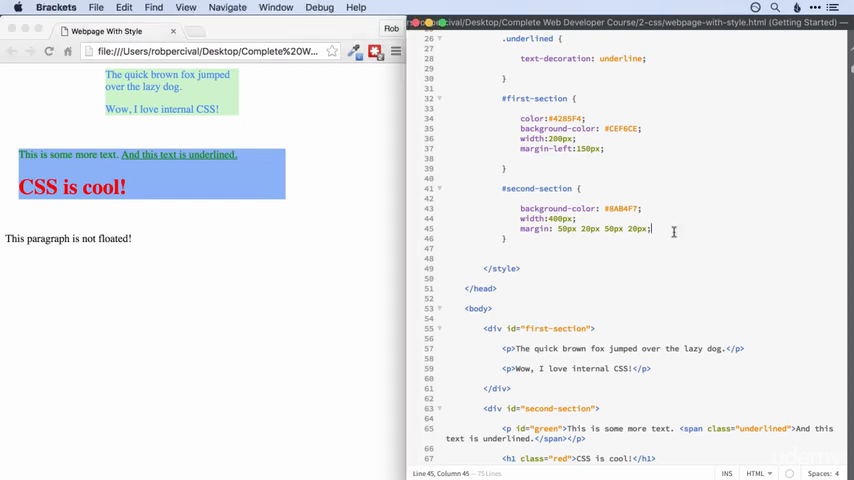
text(margin-top:)
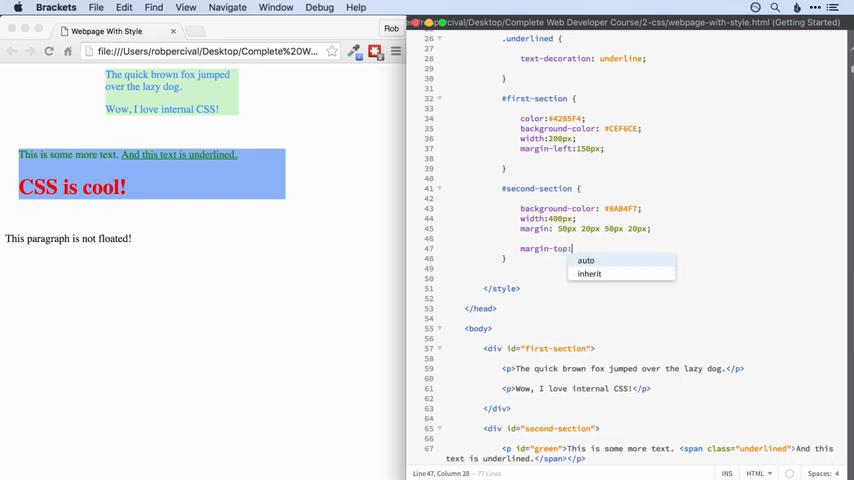
Add margin-top and margin-bottom 50px, margin-left and margin-right 20px, and delete the shorthand margin
text(50px;)
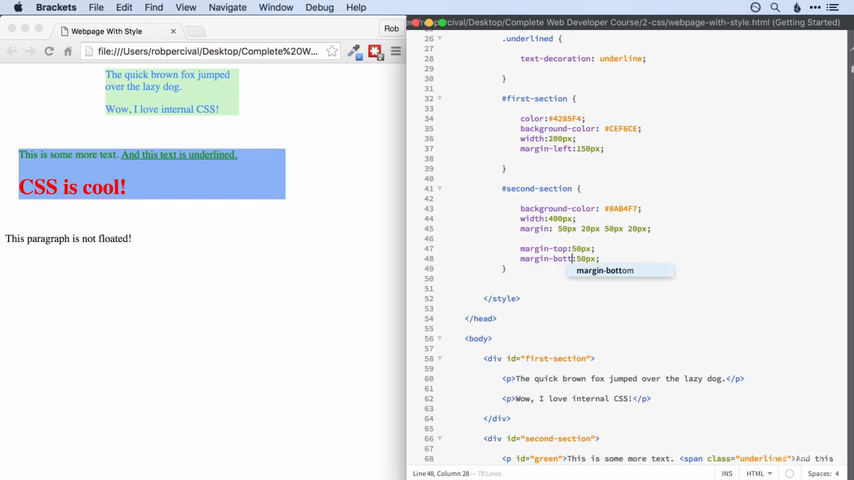
key(return)
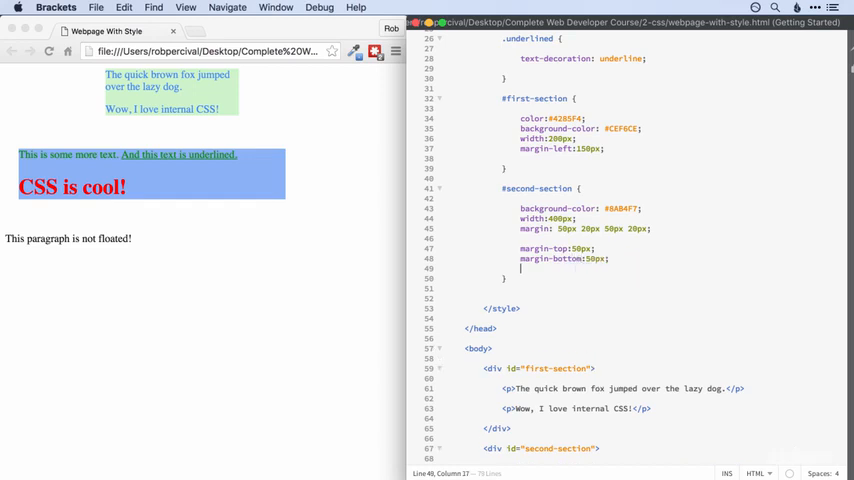
text(margin-top:50px;)
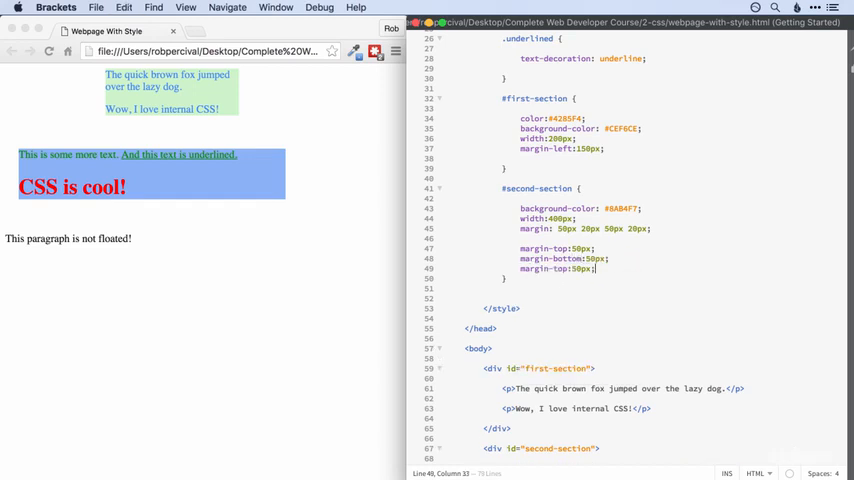
double_click(558, 268)
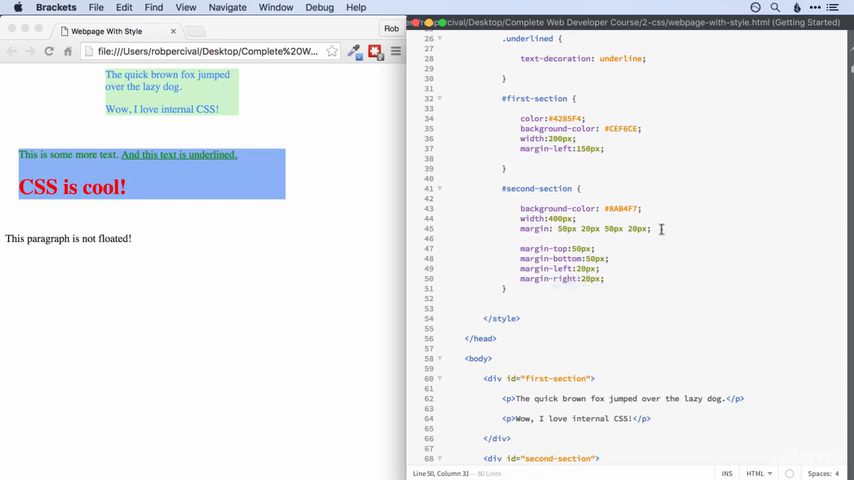
key(Backspace)
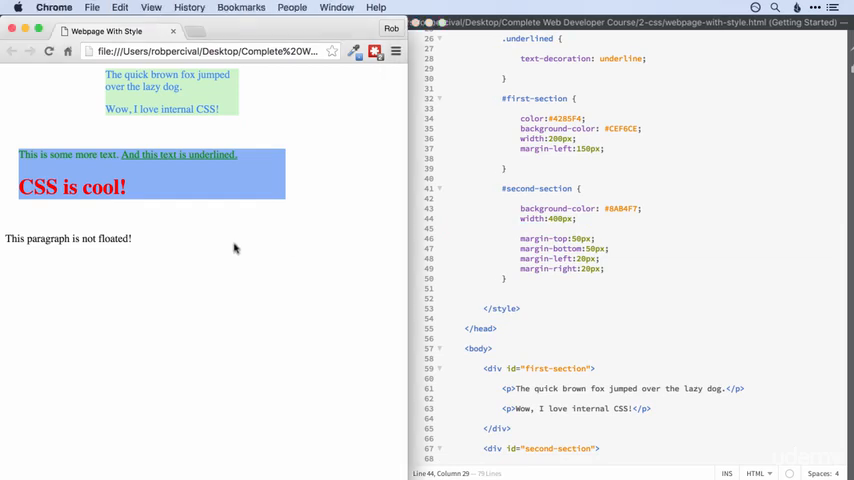
mouse_move(588, 322)
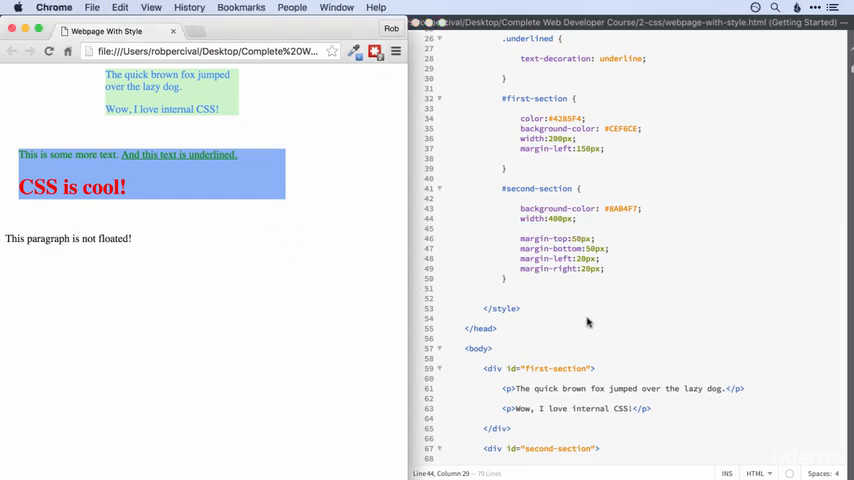
mouse_move(588, 267)
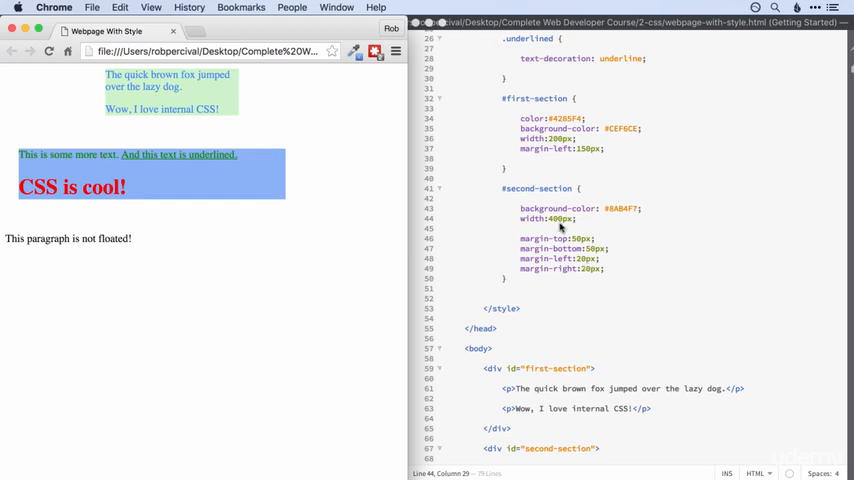
mouse_move(365, 295)
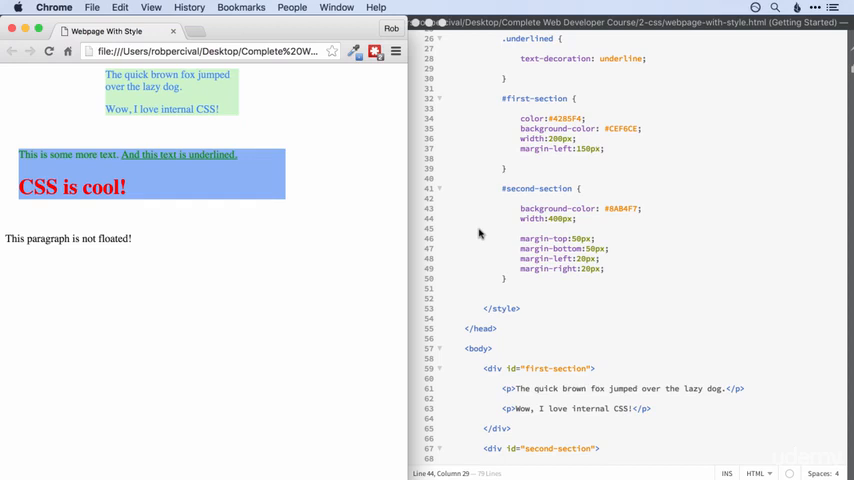
mouse_move(18, 152)
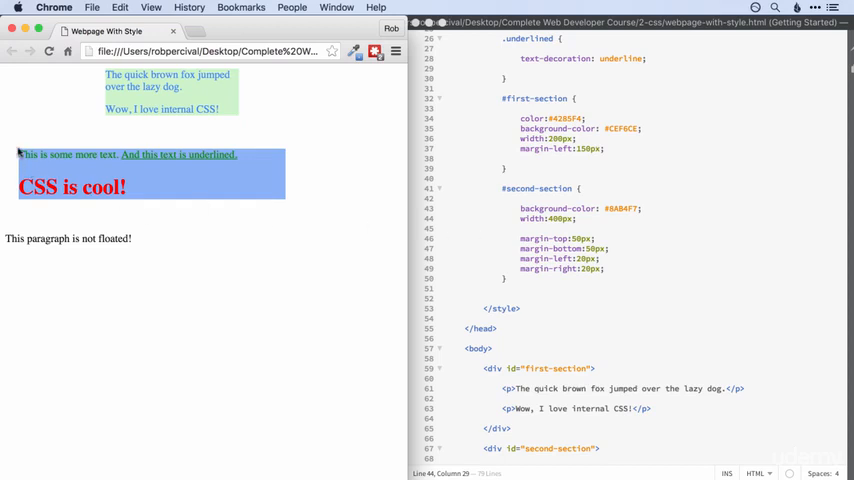
mouse_move(40, 145)
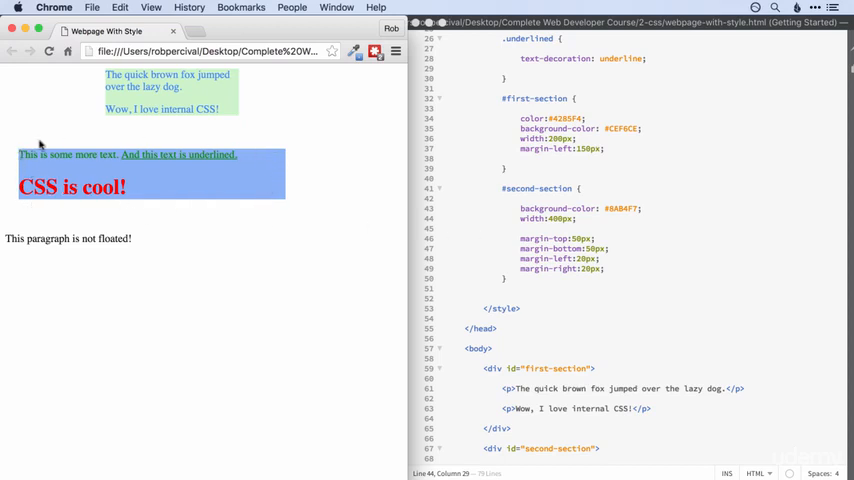
mouse_move(55, 178)
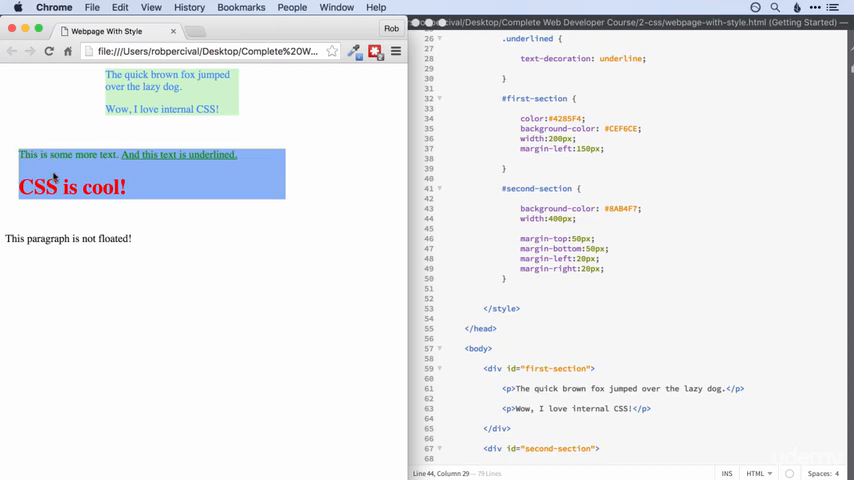
mouse_move(223, 191)
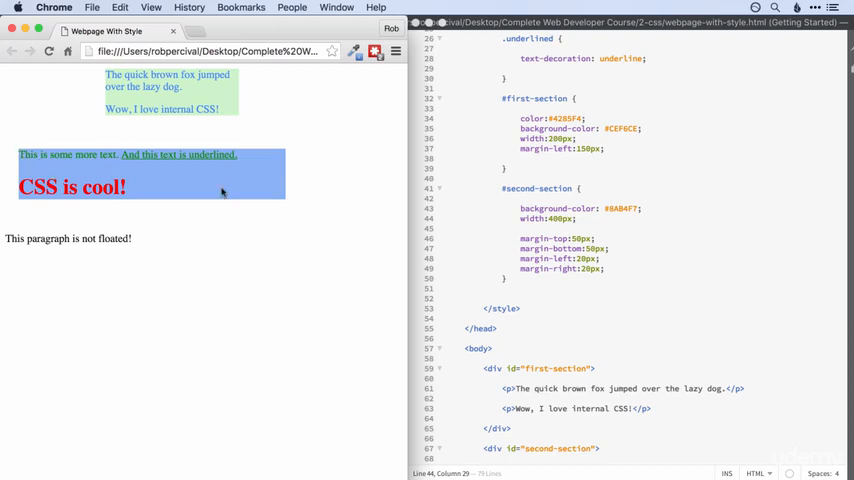
mouse_move(561, 235)
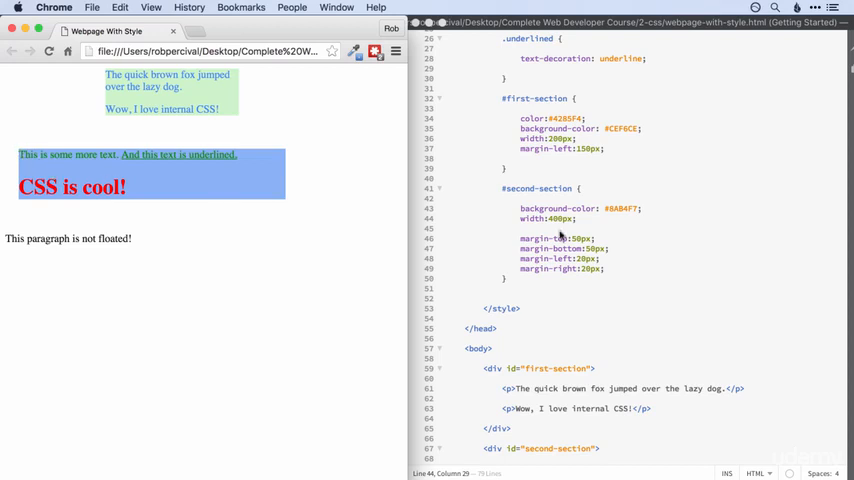